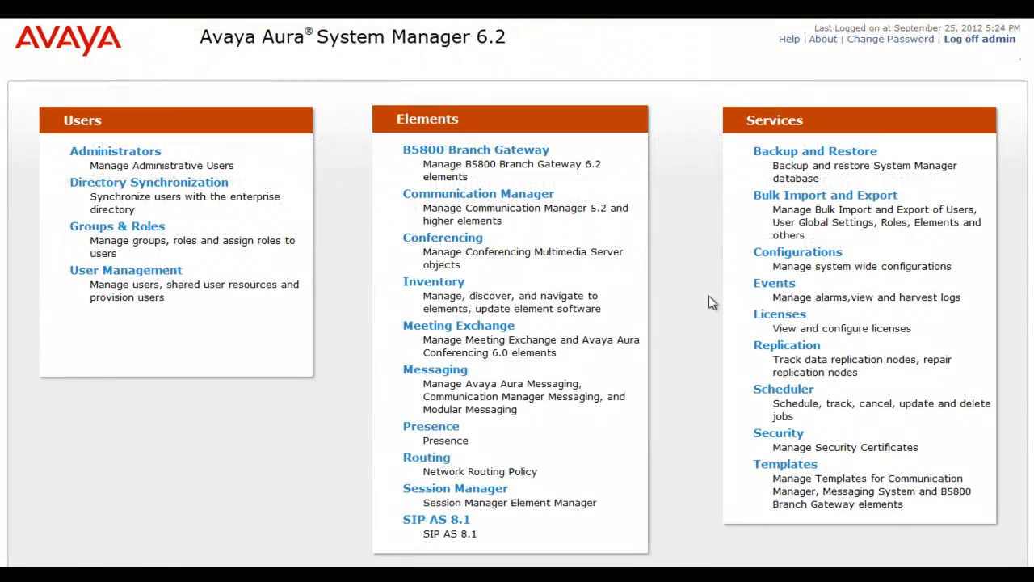
{"action": "mouse_move", "coordinate": [686, 308]}
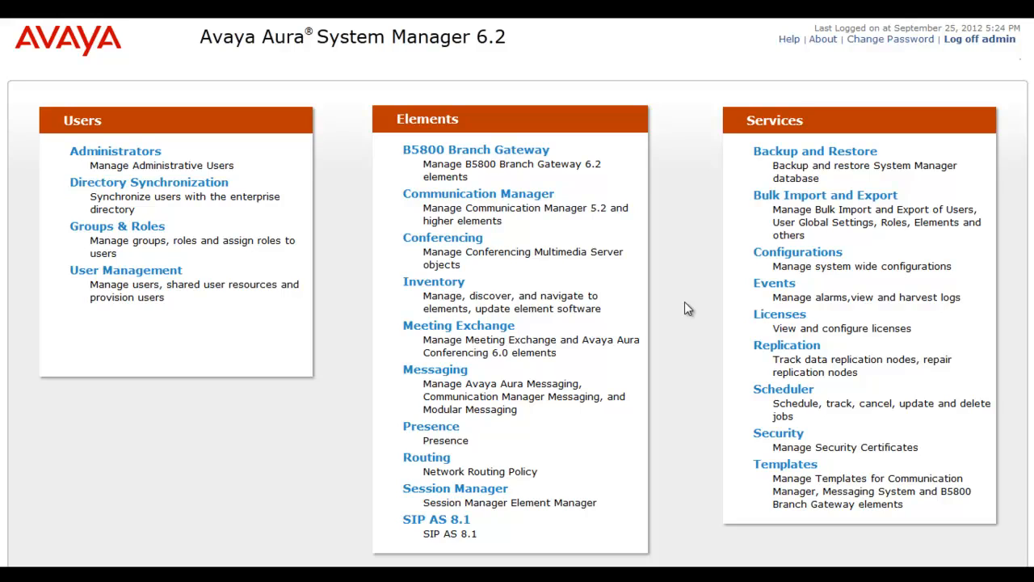
{"action": "mouse_move", "coordinate": [452, 283]}
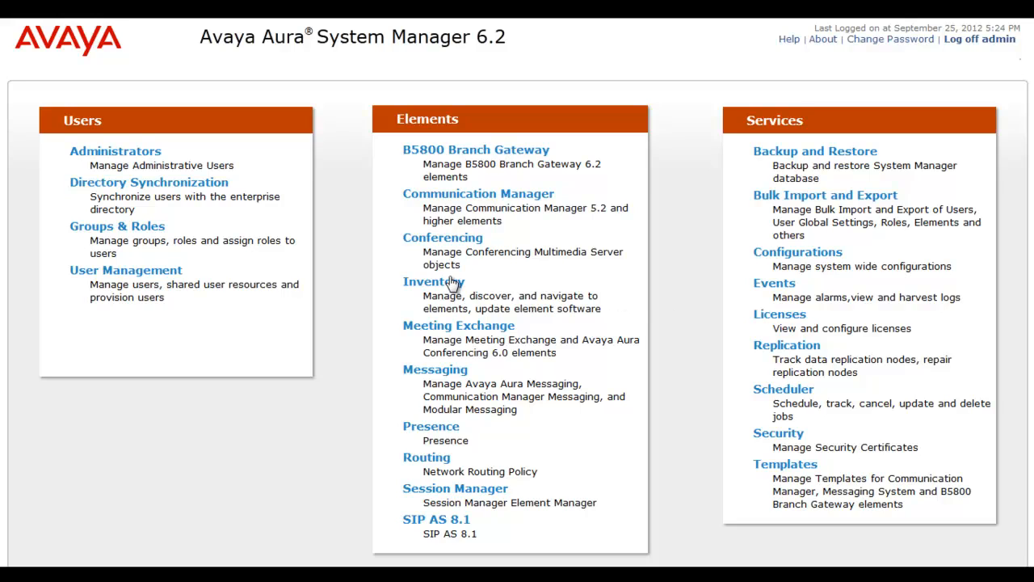
List the 20 managed elements under Inventory, sorted by Type, with SIMSB5800 ticked
{"action": "left_click", "coordinate": [433, 281]}
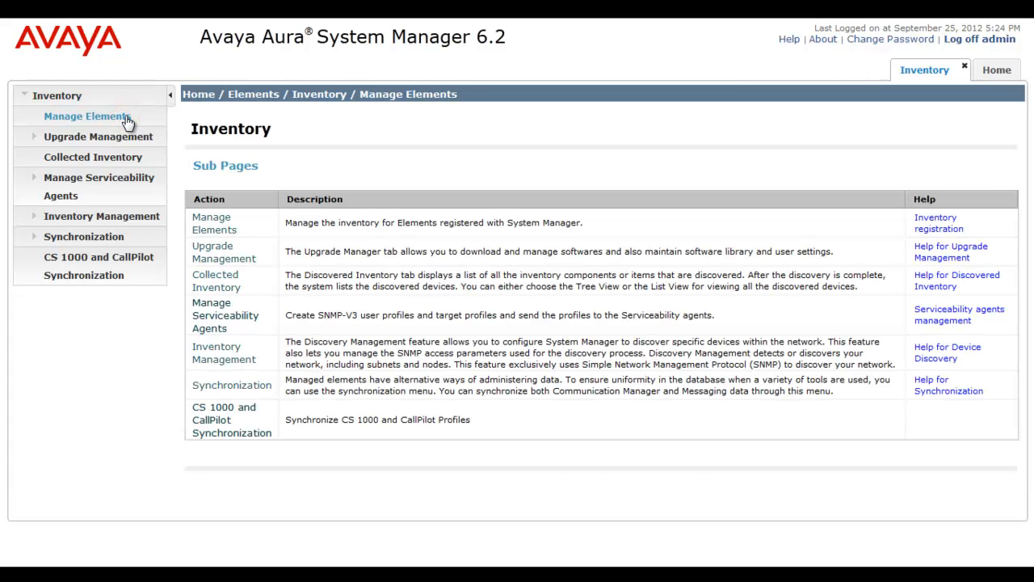
{"action": "left_click", "coordinate": [87, 116]}
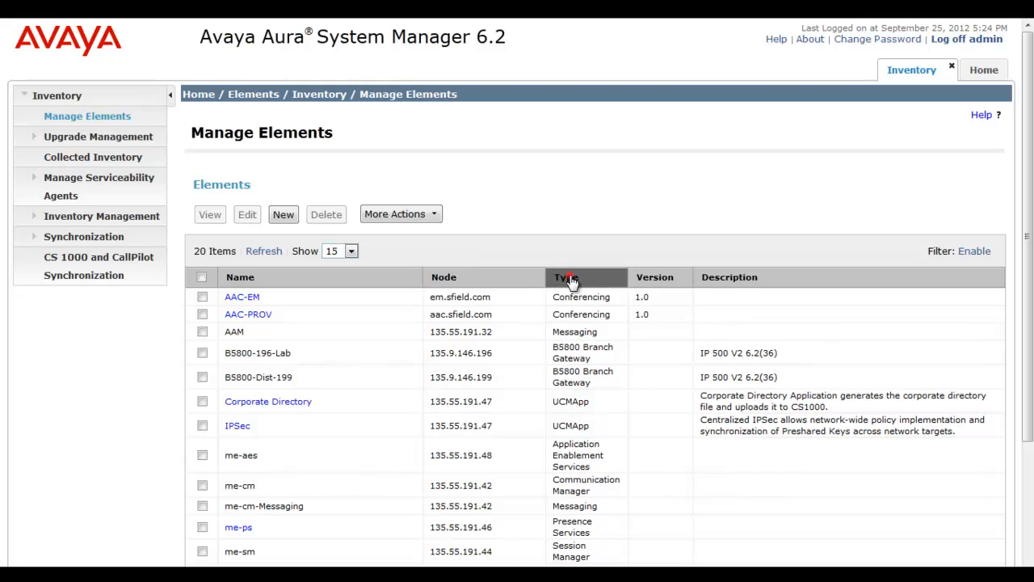
{"action": "left_click", "coordinate": [565, 278]}
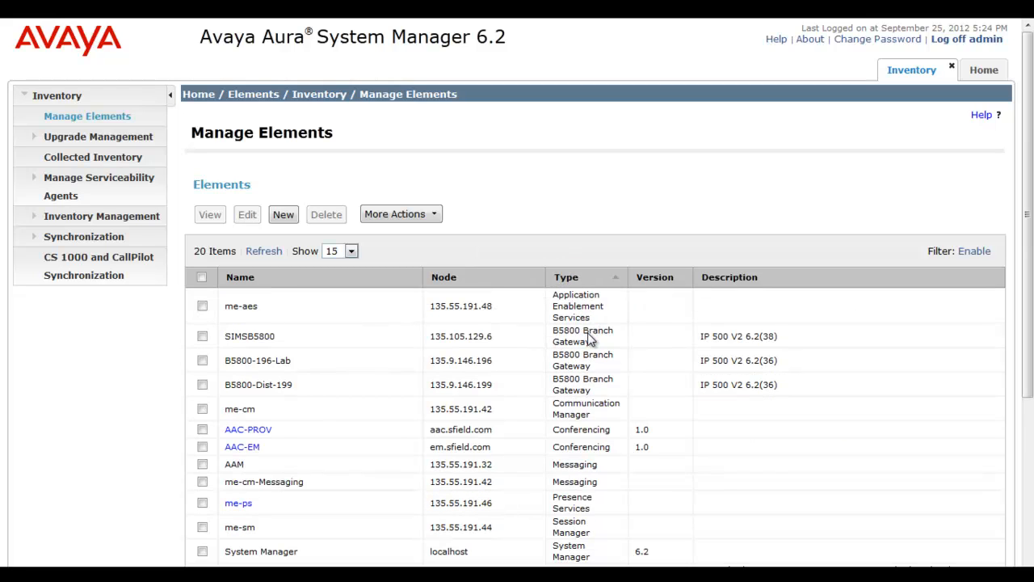
{"action": "left_click", "coordinate": [202, 335]}
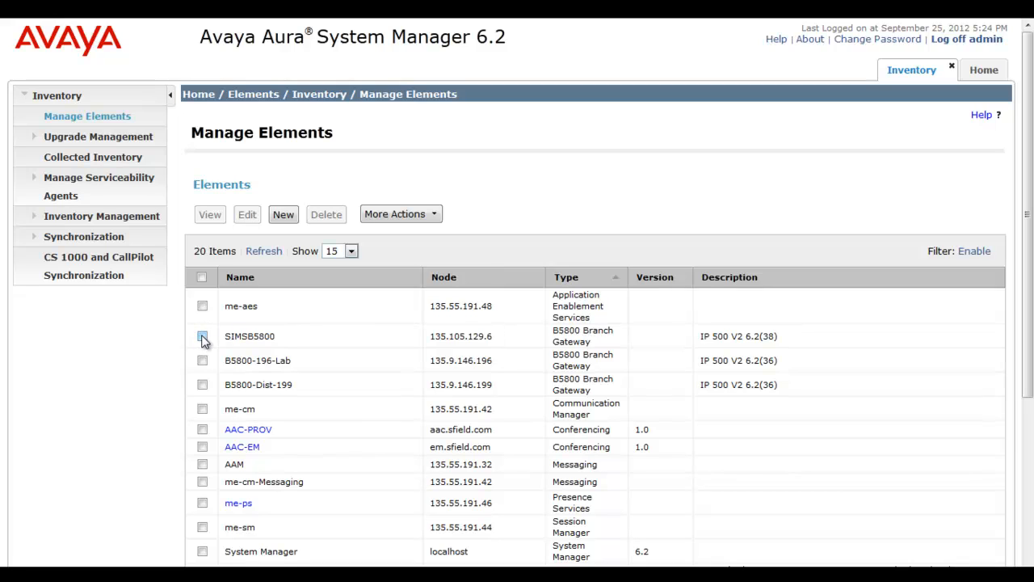
{"action": "left_click", "coordinate": [202, 334]}
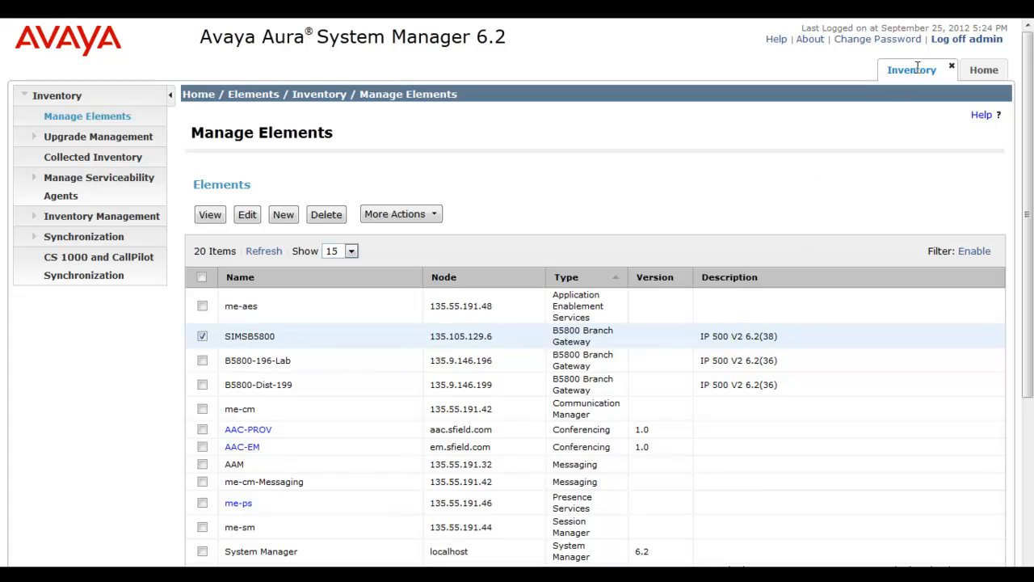
Close Inventory, view the nine users under Manage Users, then return to the Home dashboard
{"action": "left_click", "coordinate": [995, 70]}
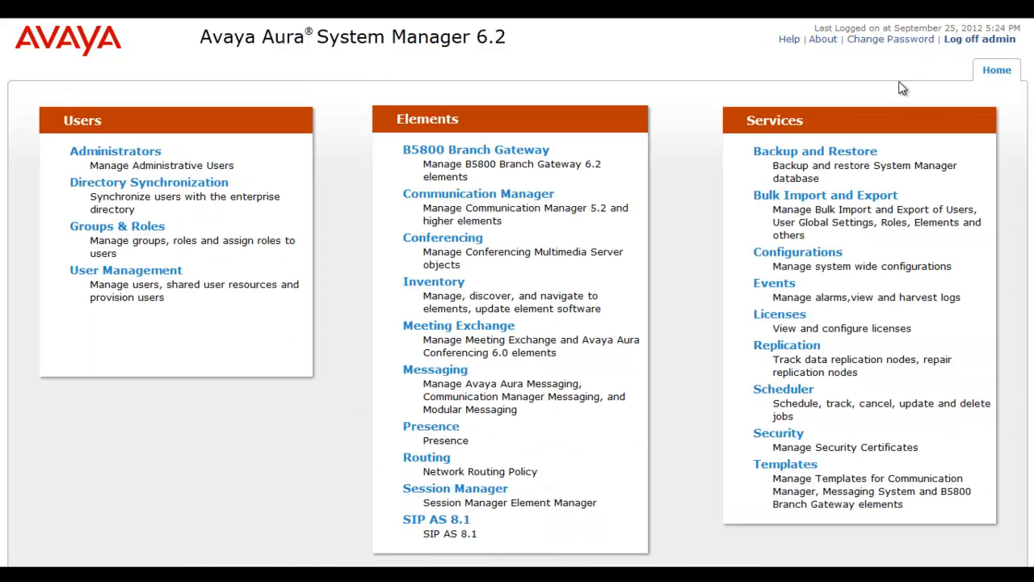
{"action": "mouse_move", "coordinate": [590, 275]}
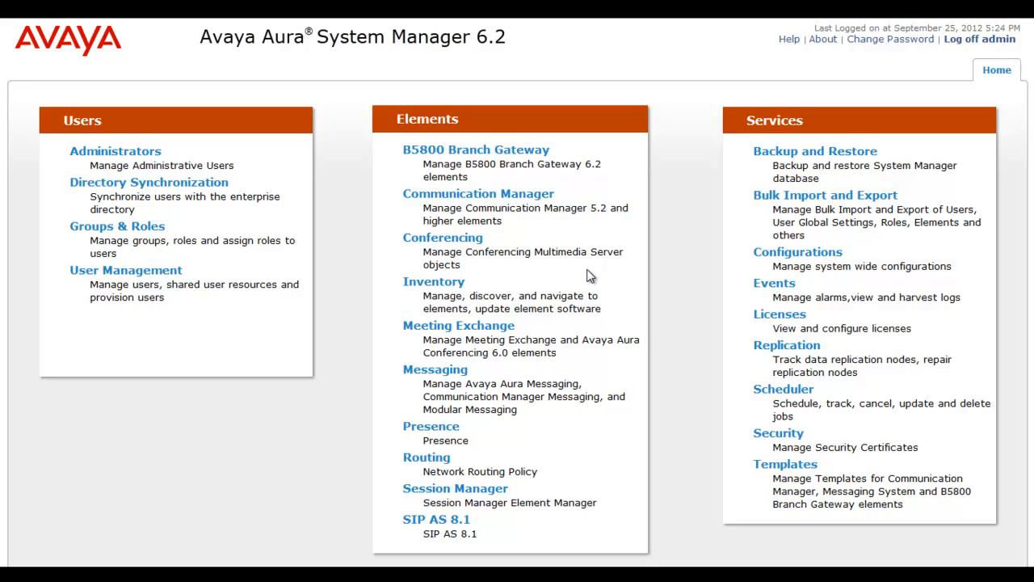
{"action": "mouse_move", "coordinate": [121, 270]}
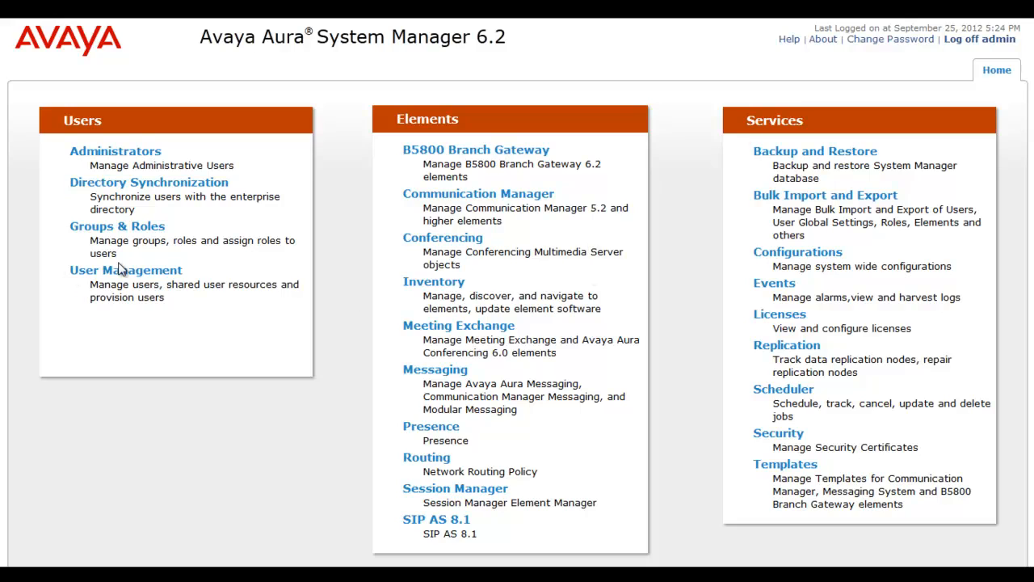
{"action": "left_click", "coordinate": [126, 270]}
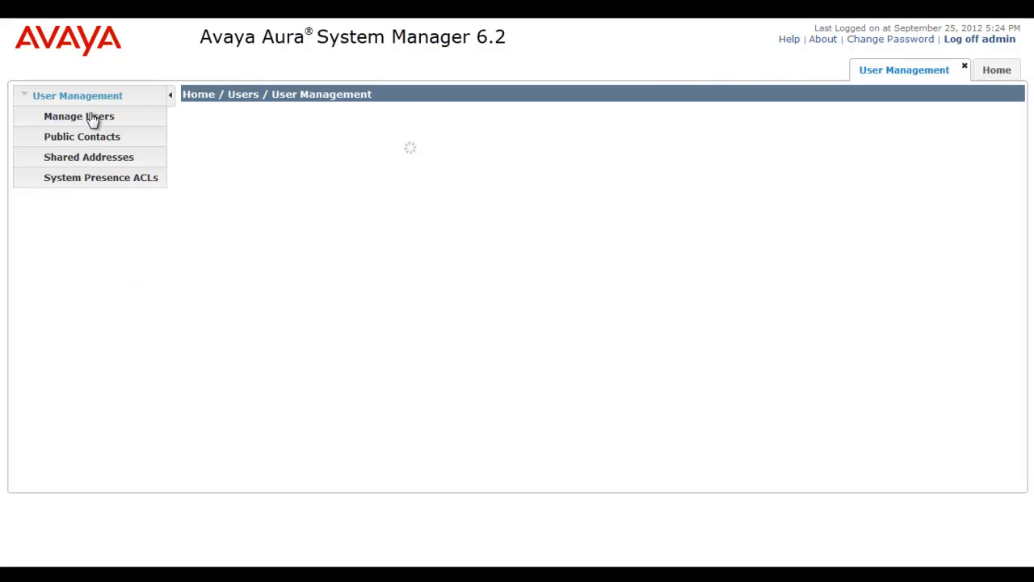
{"action": "left_click", "coordinate": [78, 116]}
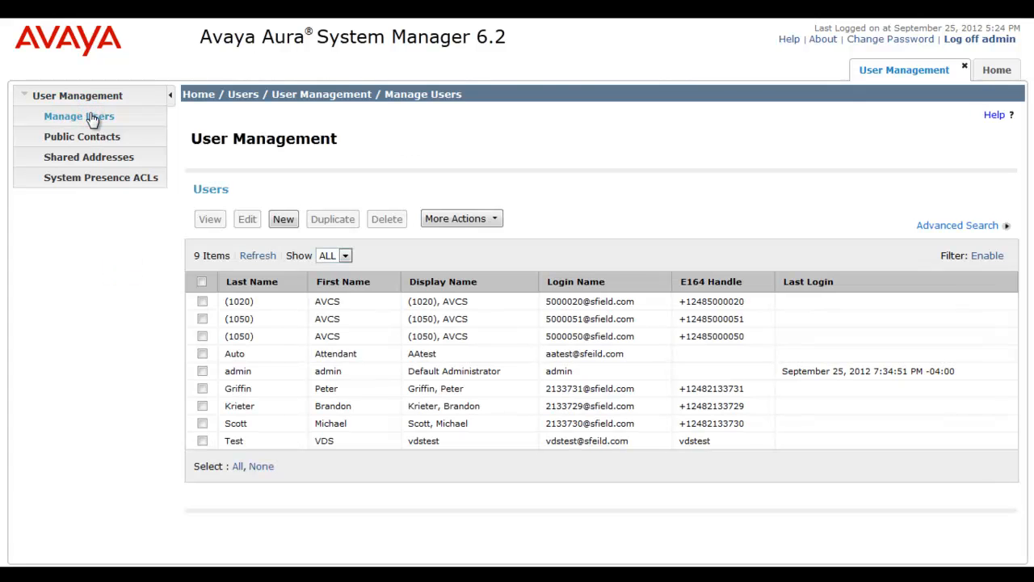
{"action": "mouse_move", "coordinate": [396, 223]}
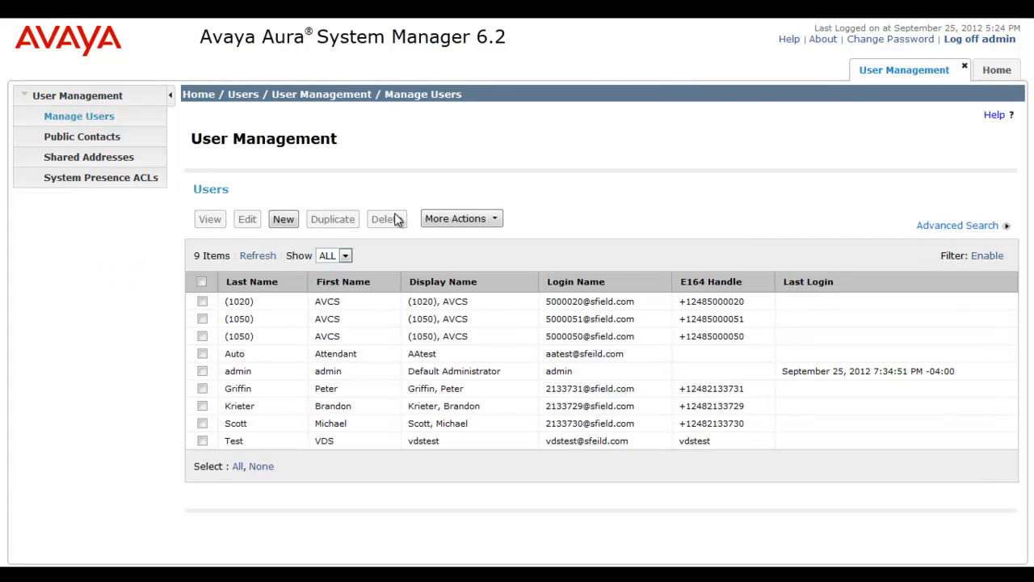
{"action": "mouse_move", "coordinate": [562, 307]}
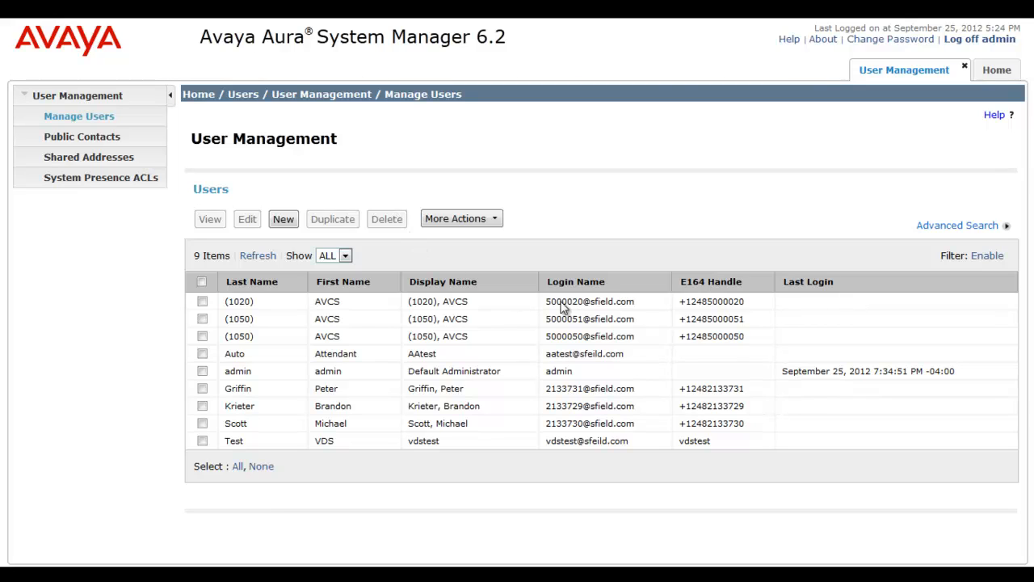
{"action": "mouse_move", "coordinate": [640, 392]}
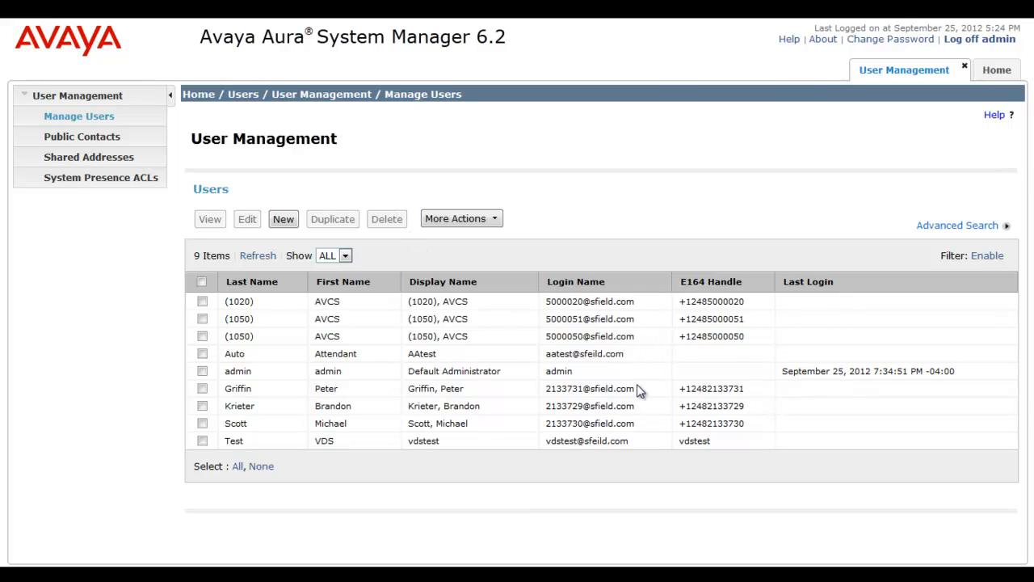
{"action": "mouse_move", "coordinate": [615, 336]}
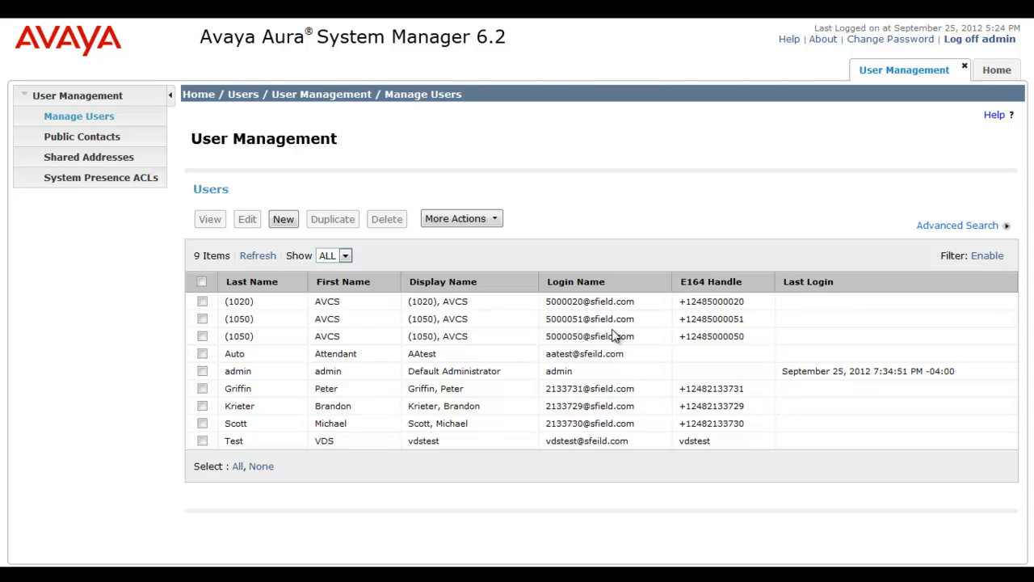
{"action": "left_click", "coordinate": [997, 69]}
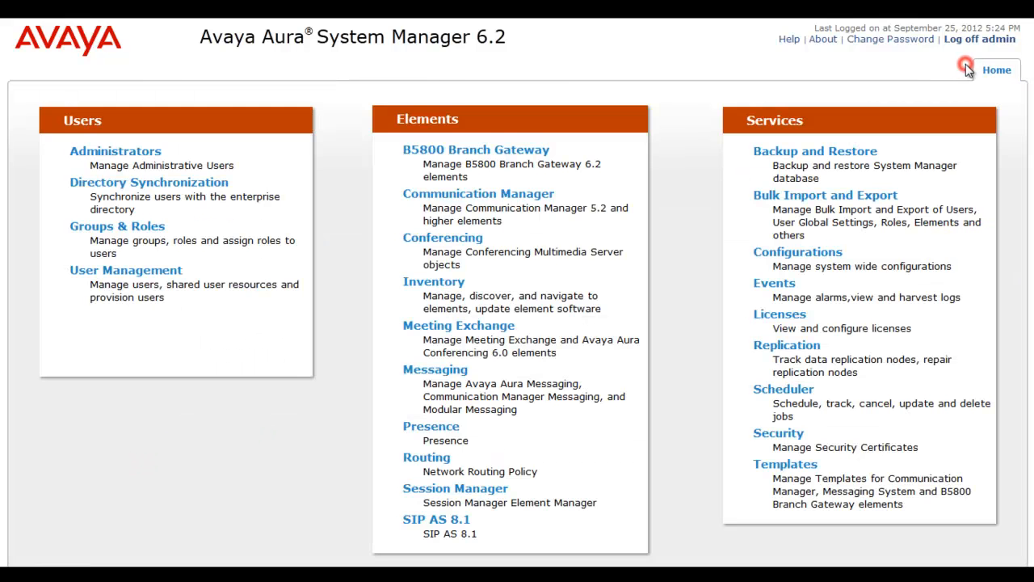
Show Routing's Domain Management with the single sfield.com SIP domain
{"action": "left_click", "coordinate": [426, 455]}
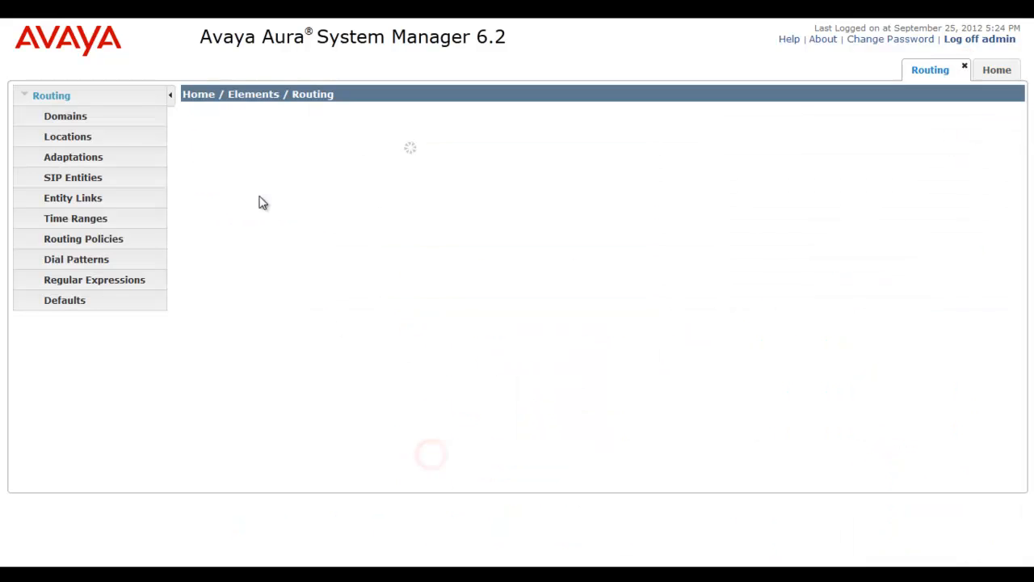
{"action": "left_click", "coordinate": [64, 116]}
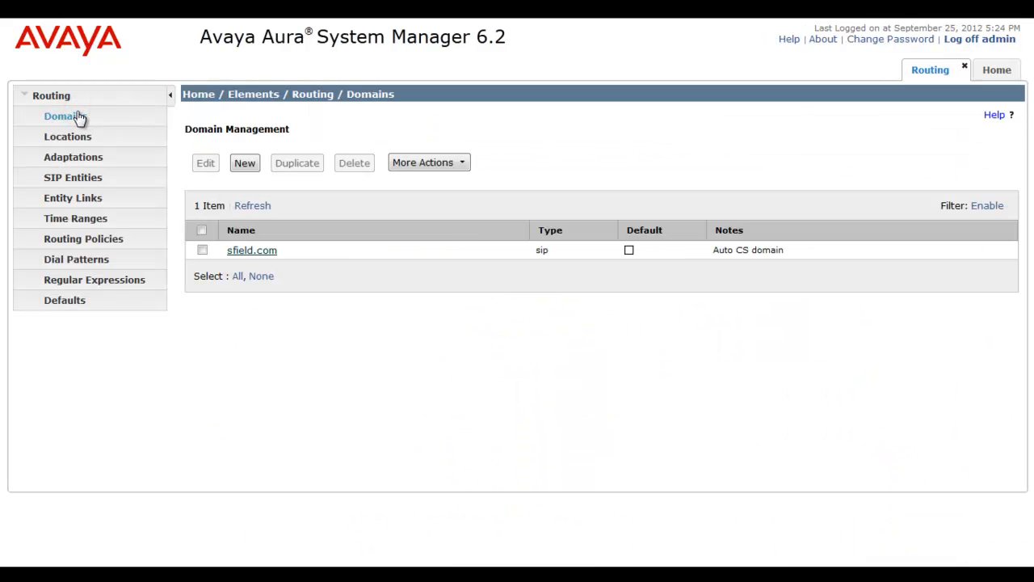
{"action": "mouse_move", "coordinate": [565, 255]}
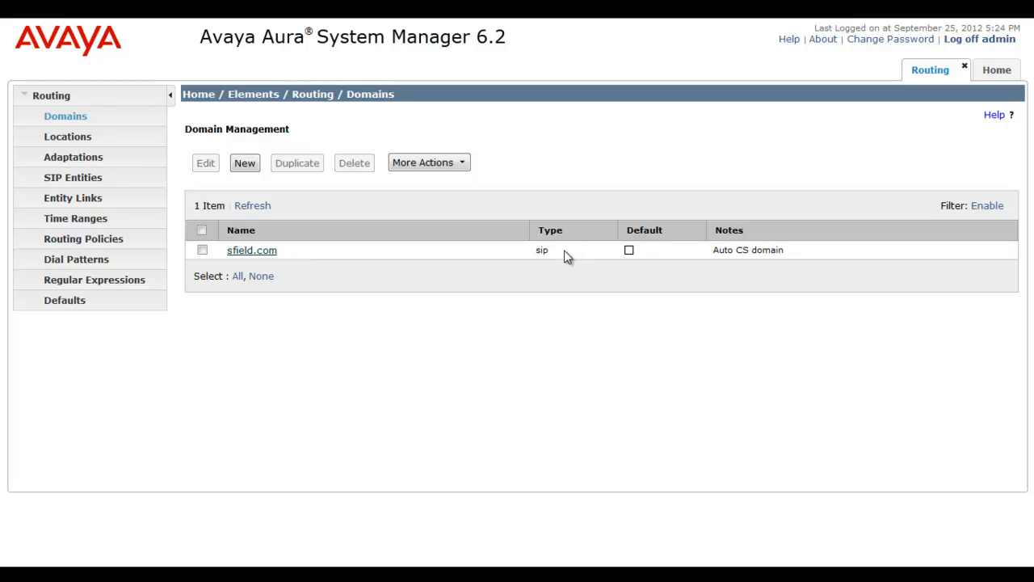
{"action": "mouse_move", "coordinate": [294, 257]}
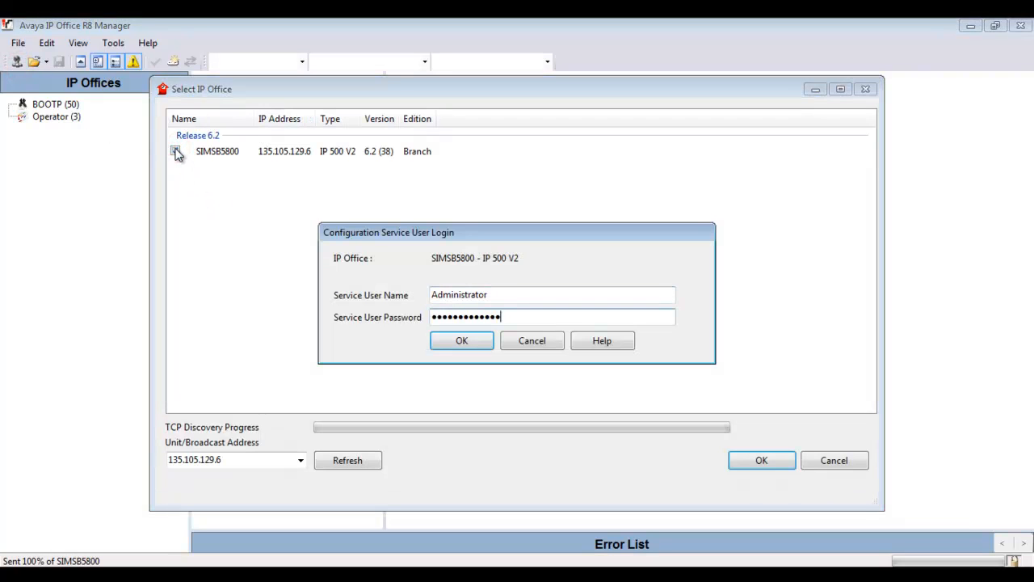
Log in to SIMSB5800 as Administrator and load its configuration of seven users
{"action": "left_click", "coordinate": [462, 340]}
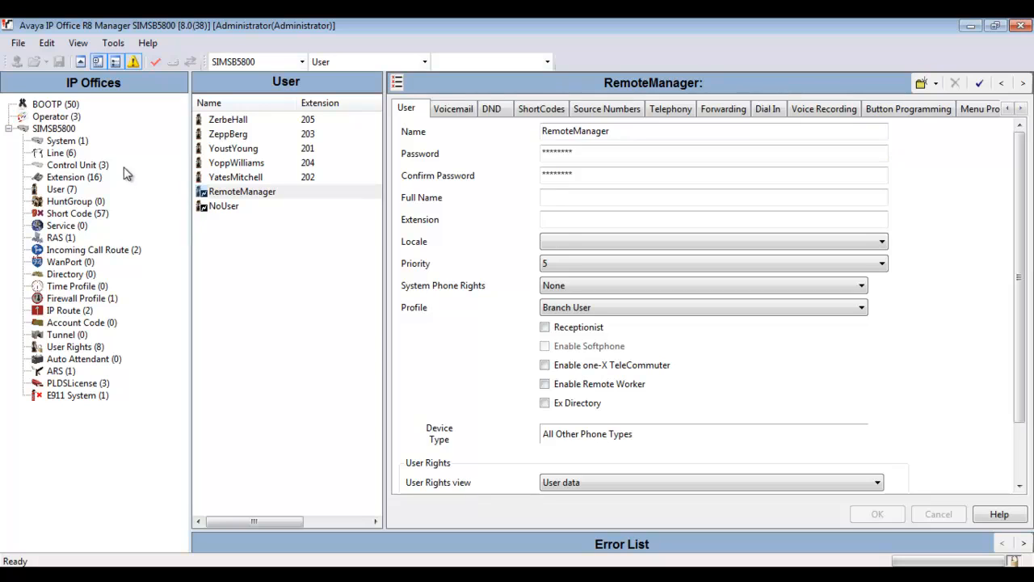
Display SIMSB5800's System settings: system name, locale and server addresses
{"action": "left_click", "coordinate": [62, 141]}
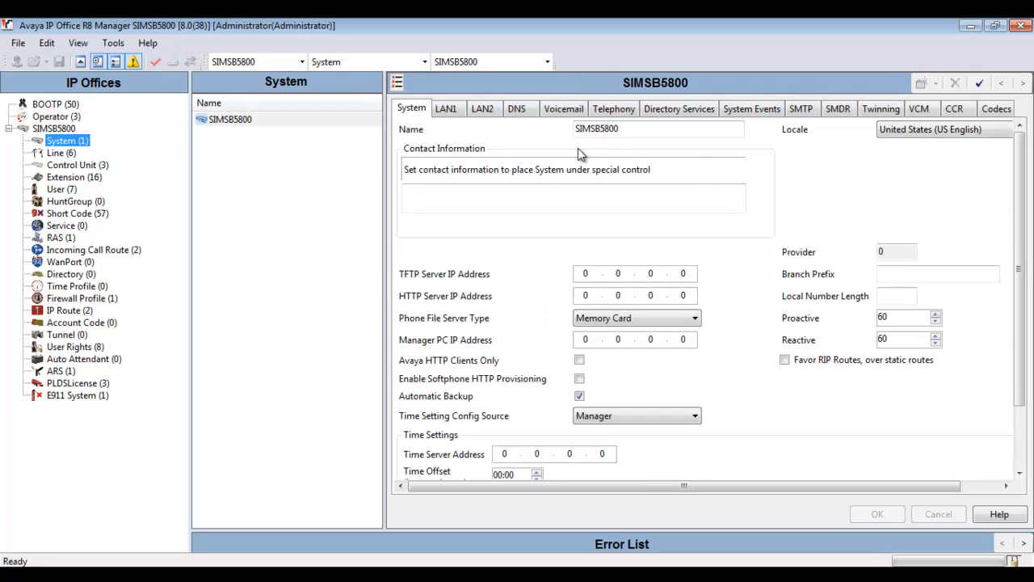
{"action": "left_click", "coordinate": [659, 129]}
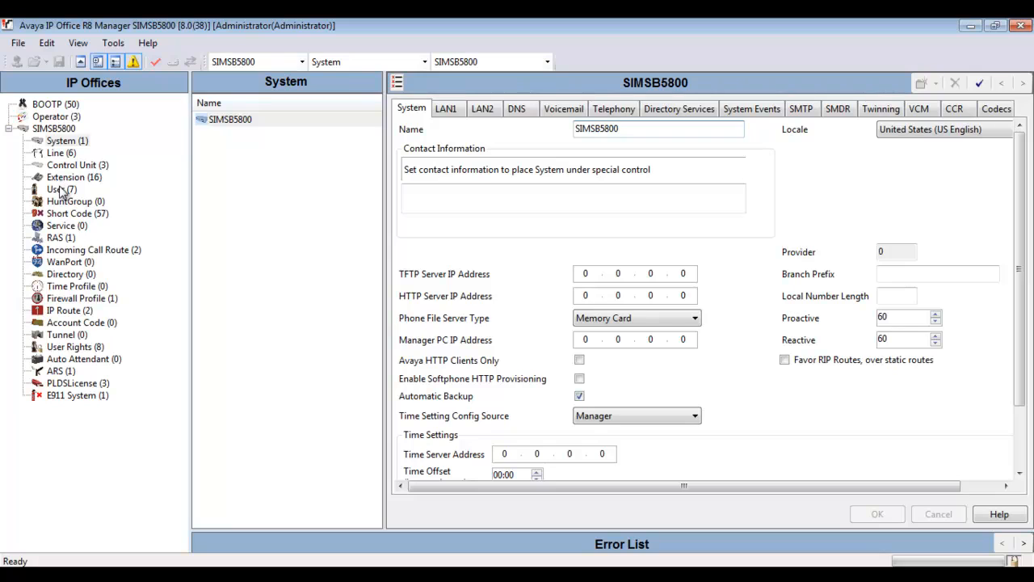
Review ZerbeHall's user settings from the SIMSB5800 user list
{"action": "left_click", "coordinate": [62, 189]}
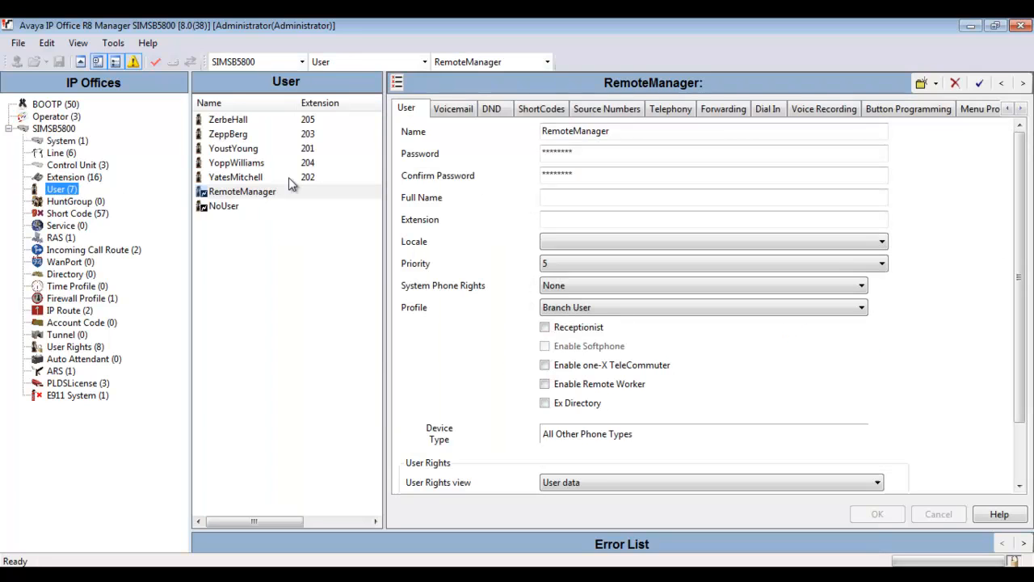
{"action": "left_click", "coordinate": [228, 120]}
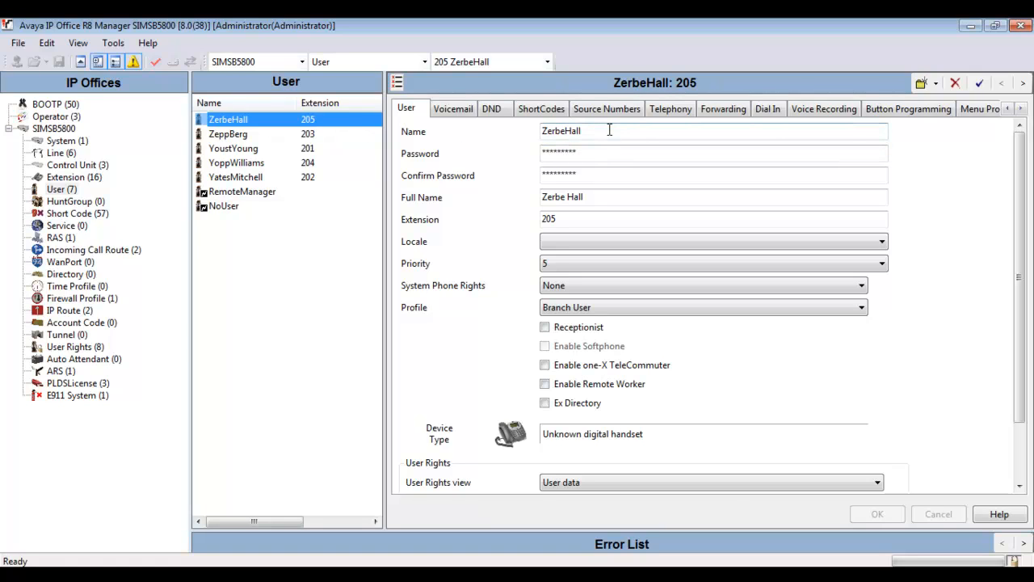
{"action": "left_click", "coordinate": [601, 129]}
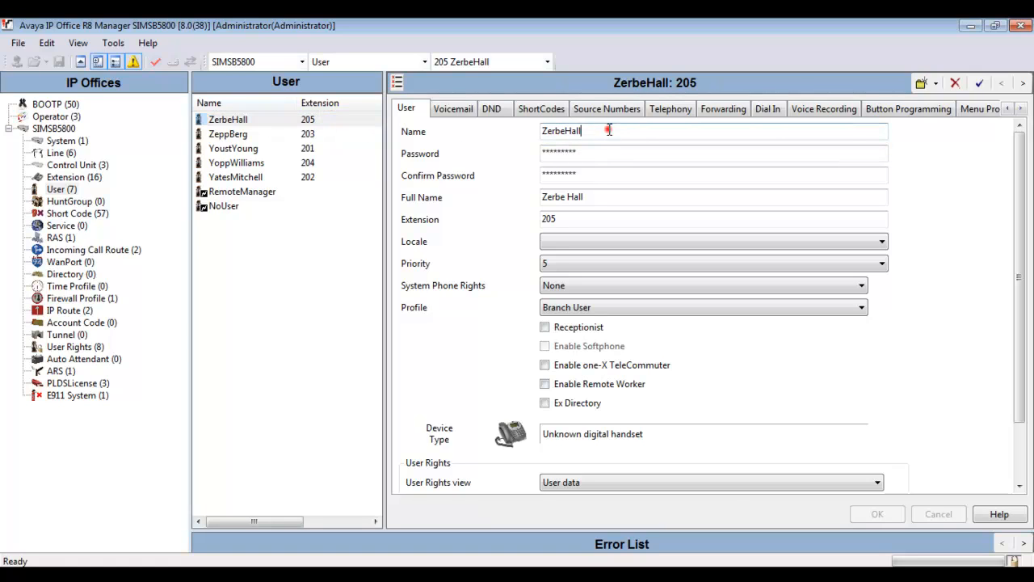
{"action": "left_click", "coordinate": [601, 151]}
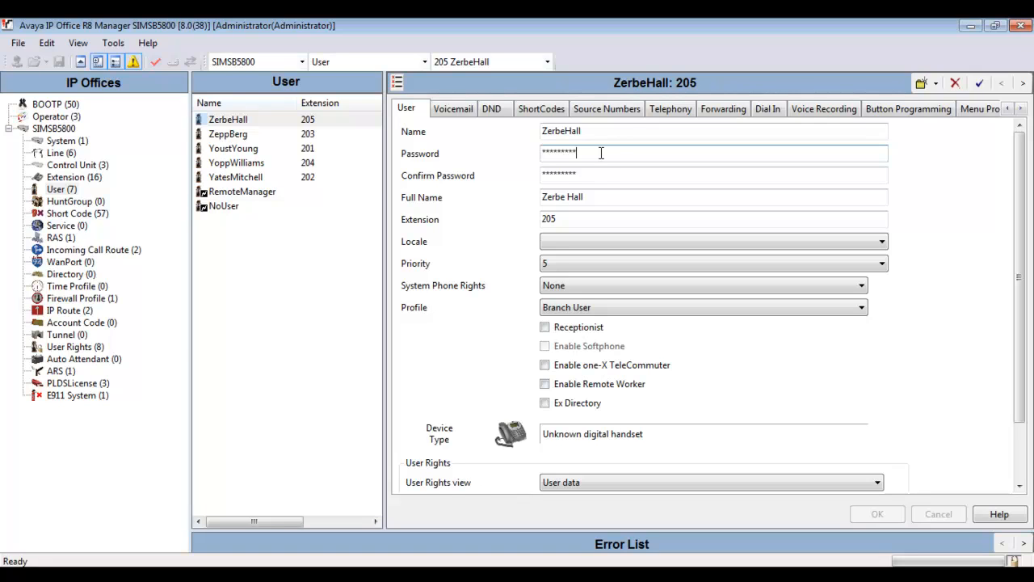
{"action": "left_click", "coordinate": [601, 197]}
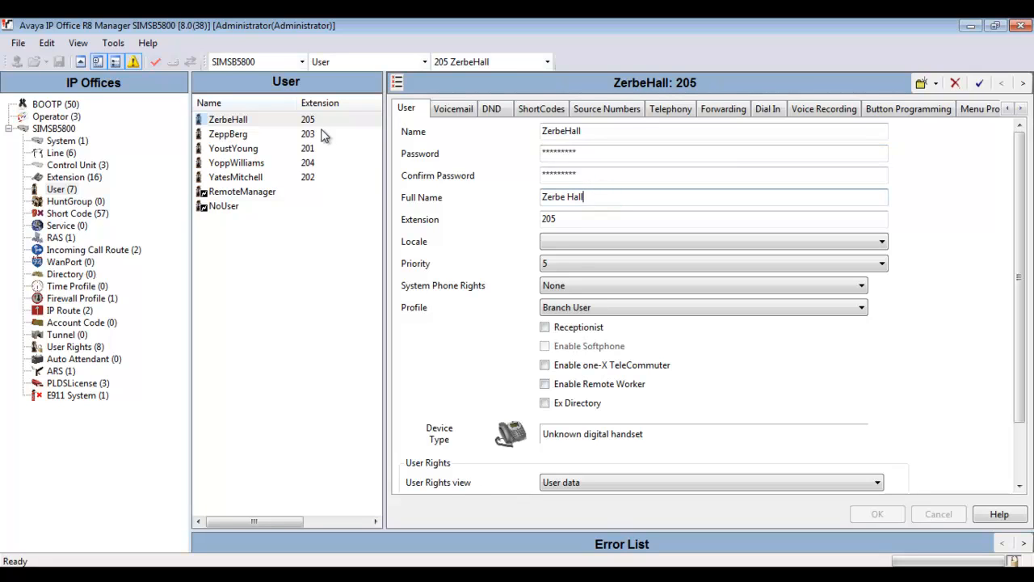
Step through the users at extensions 203, 201 and 202 to review their settings
{"action": "left_click", "coordinate": [227, 133]}
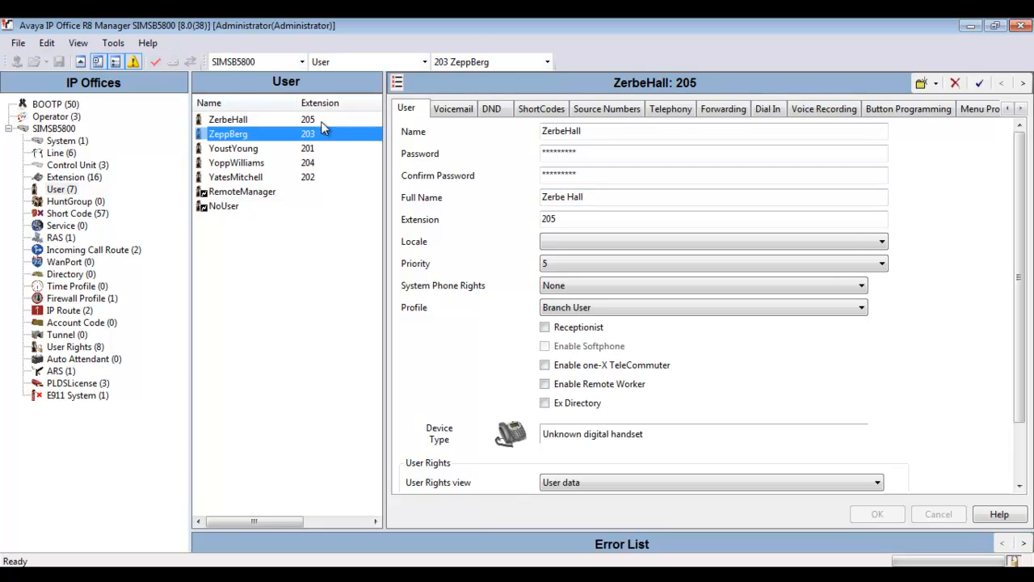
{"action": "left_click", "coordinate": [233, 148]}
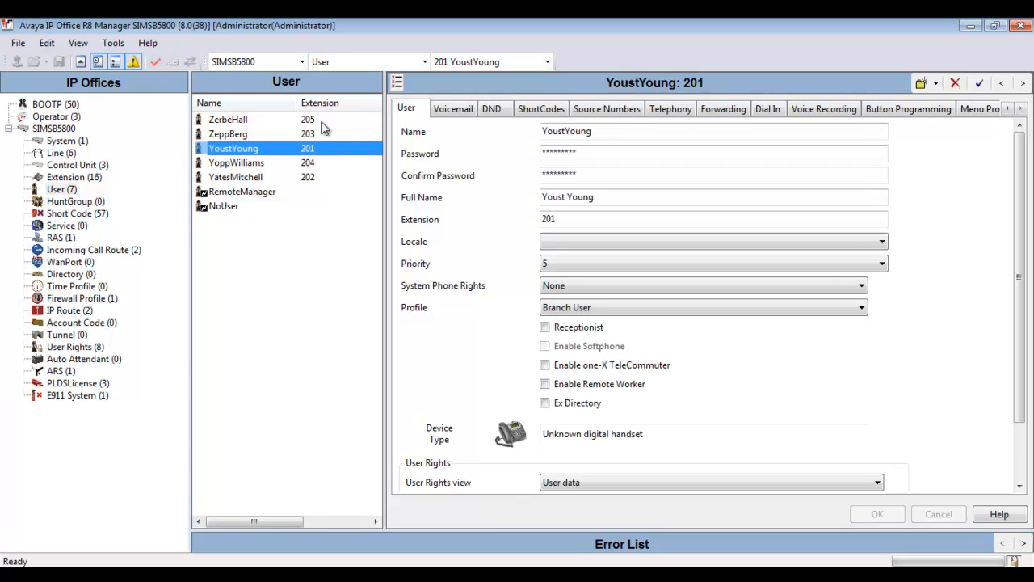
{"action": "mouse_move", "coordinate": [321, 121]}
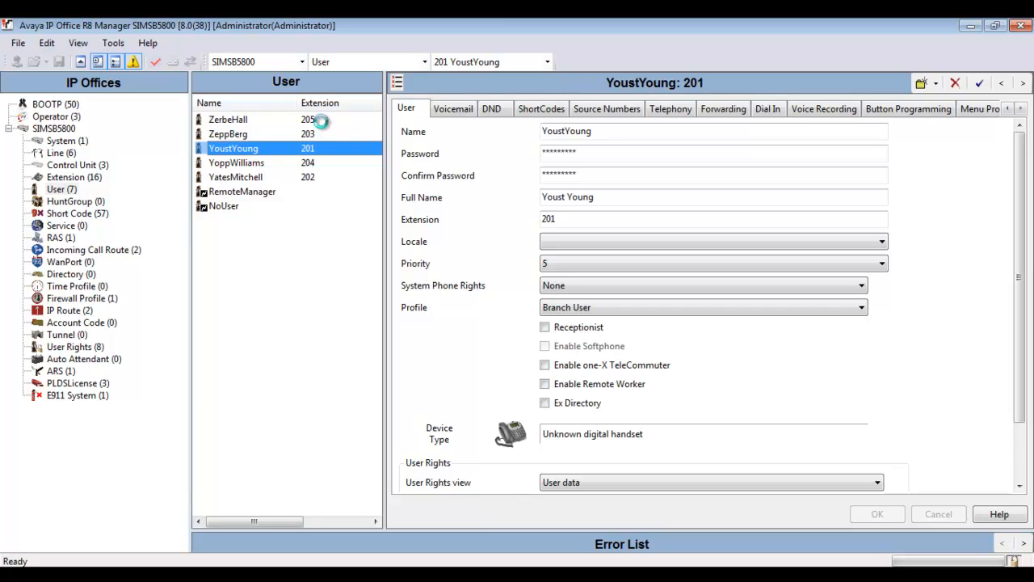
{"action": "left_click", "coordinate": [236, 161]}
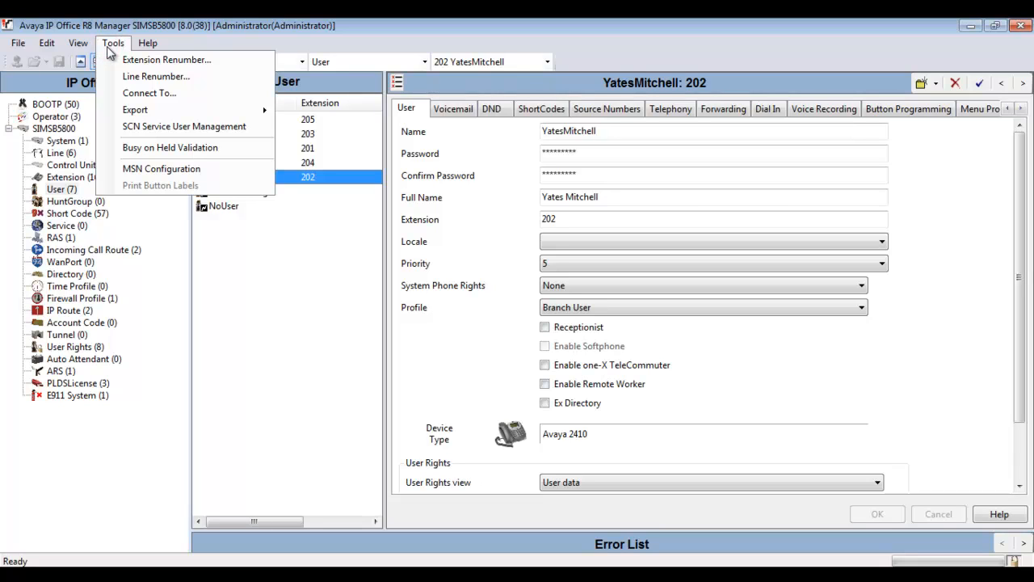
{"action": "mouse_move", "coordinate": [135, 110]}
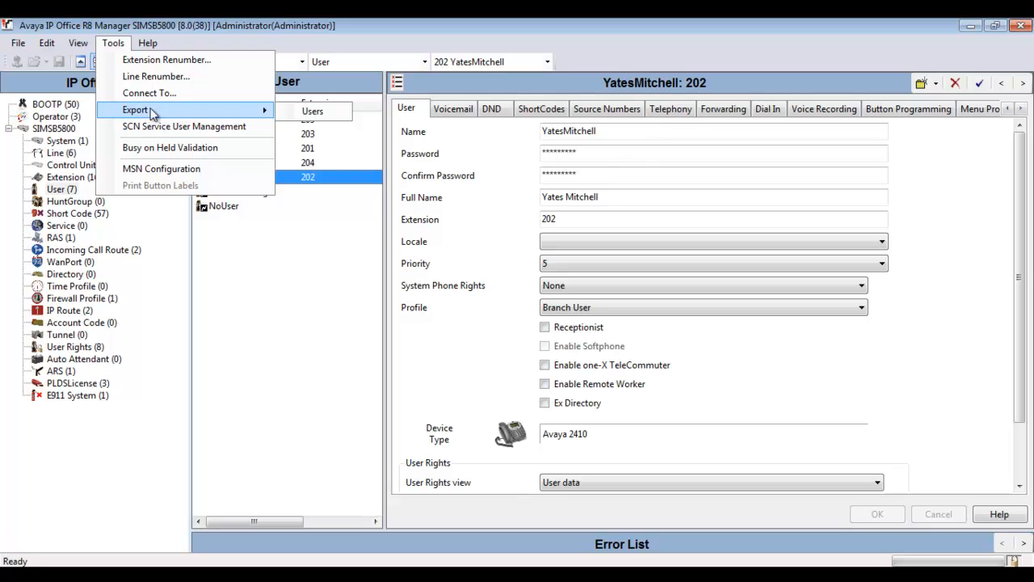
In Export Users, select all users except RemoteManager and NoUser with domain sfield.com
{"action": "left_click", "coordinate": [313, 110]}
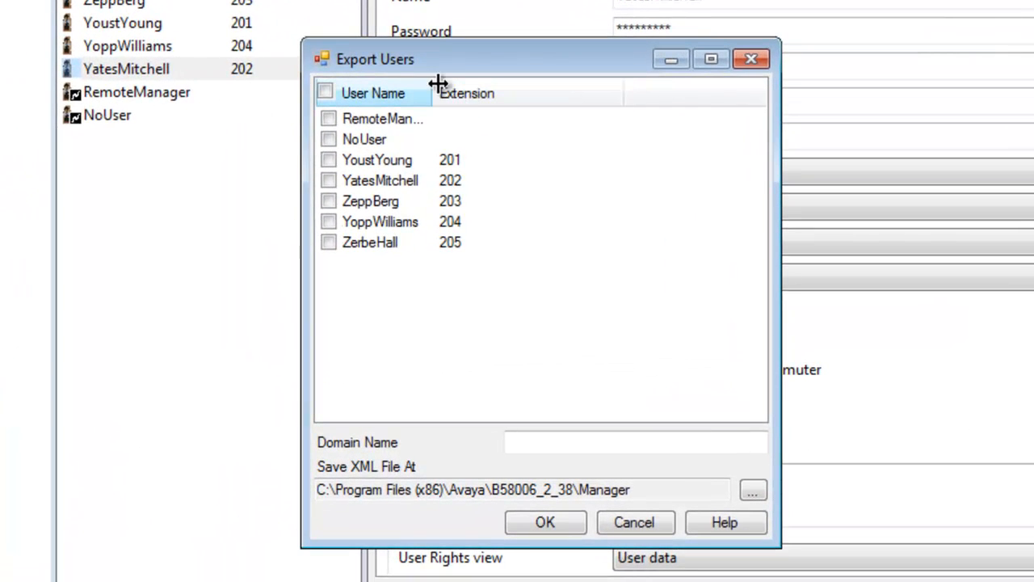
{"action": "left_click_drag", "start_coordinate": [439, 84], "coordinate": [488, 84]}
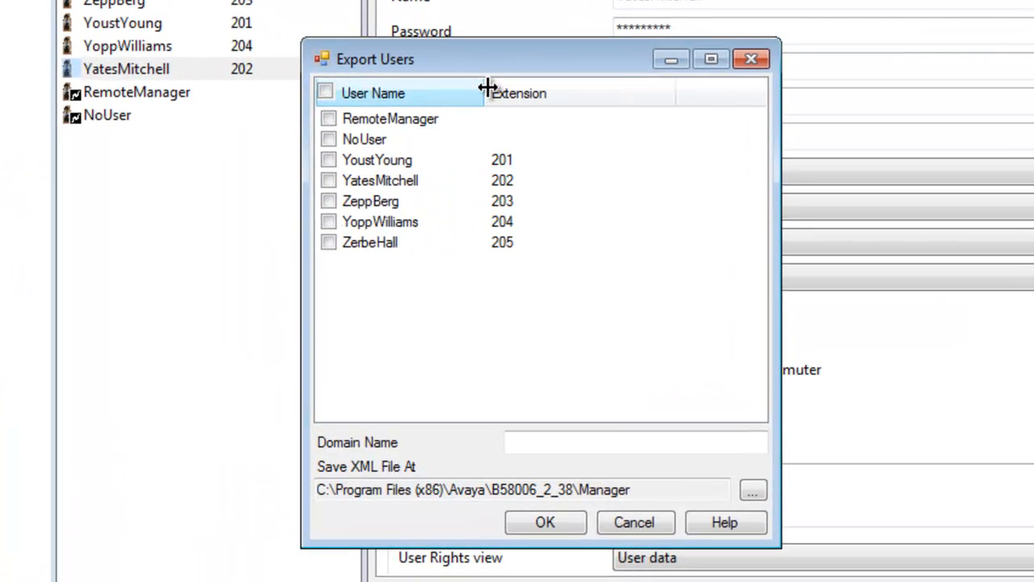
{"action": "mouse_move", "coordinate": [456, 97]}
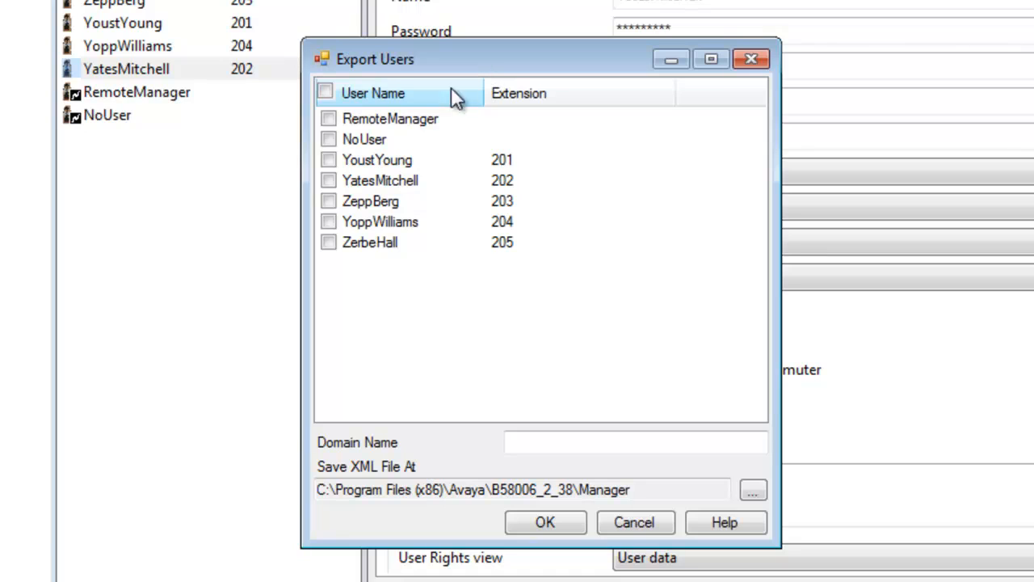
{"action": "left_click", "coordinate": [323, 91]}
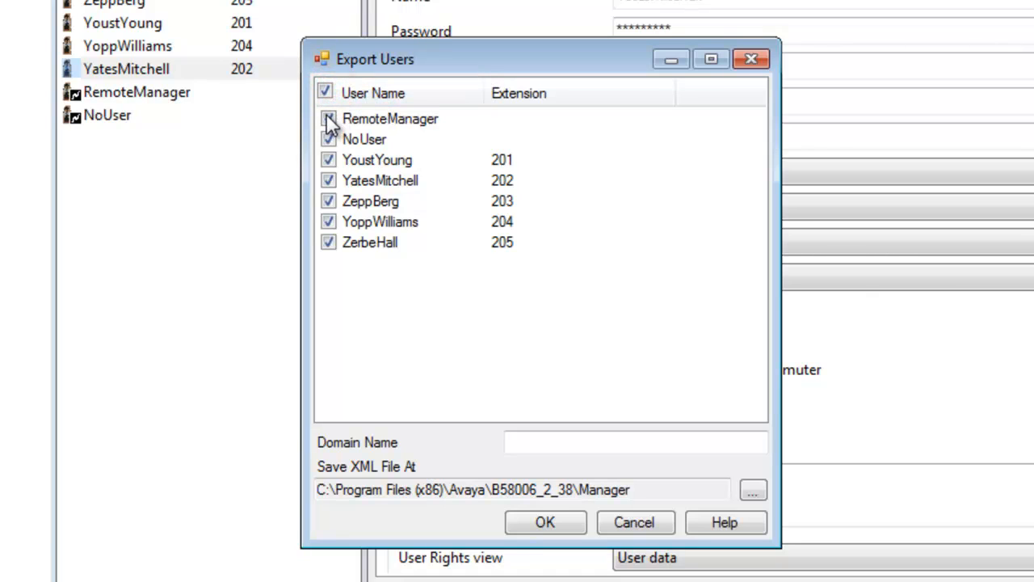
{"action": "left_click", "coordinate": [328, 120]}
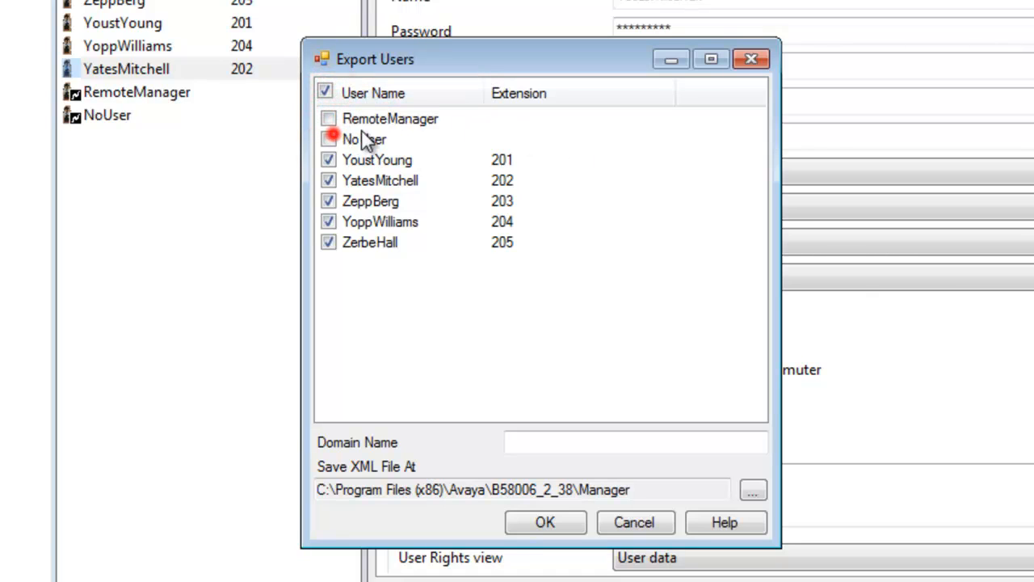
{"action": "left_click", "coordinate": [328, 139]}
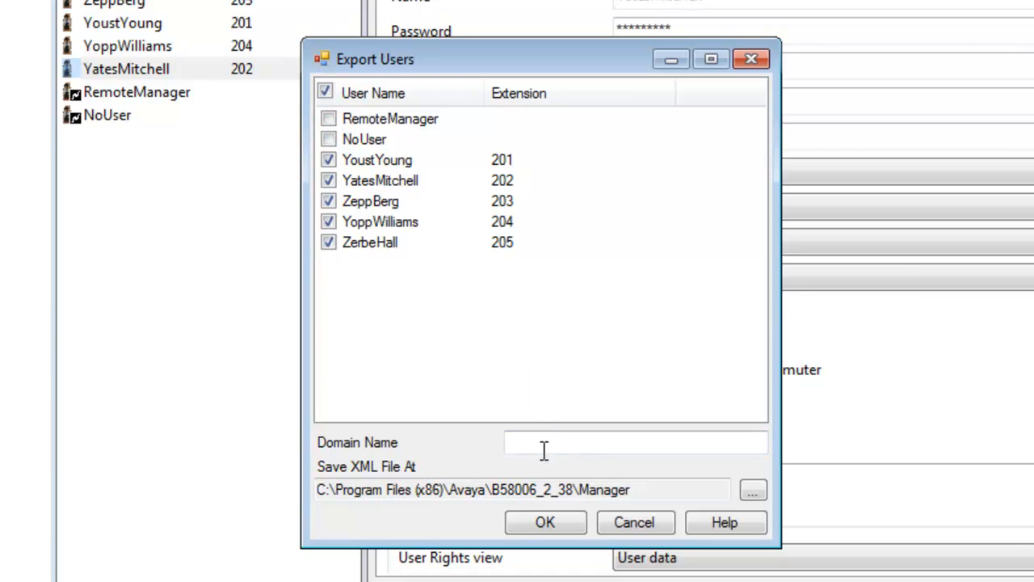
{"action": "type", "text": "s"}
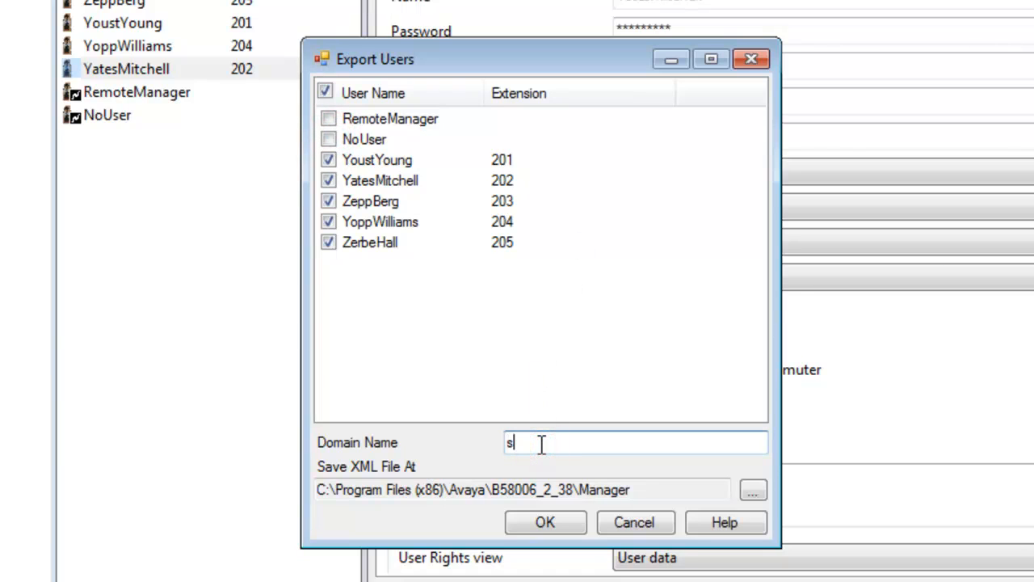
{"action": "type", "text": "field.com"}
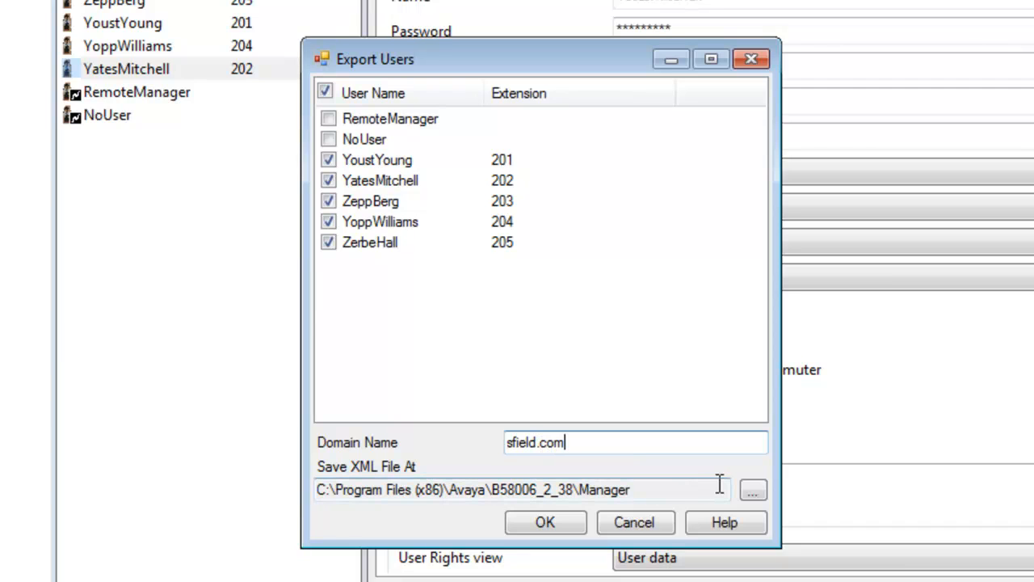
Export the five users to SIMSB5800_Users.xml in C:\temp
{"action": "left_click", "coordinate": [753, 489]}
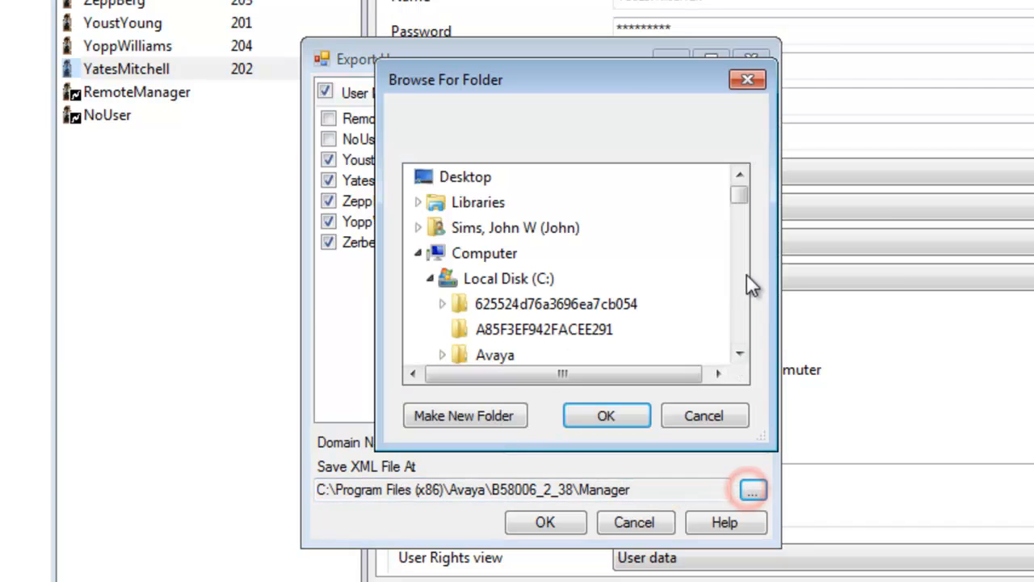
{"action": "scroll", "scroll_direction": "down", "scroll_amount": 3}
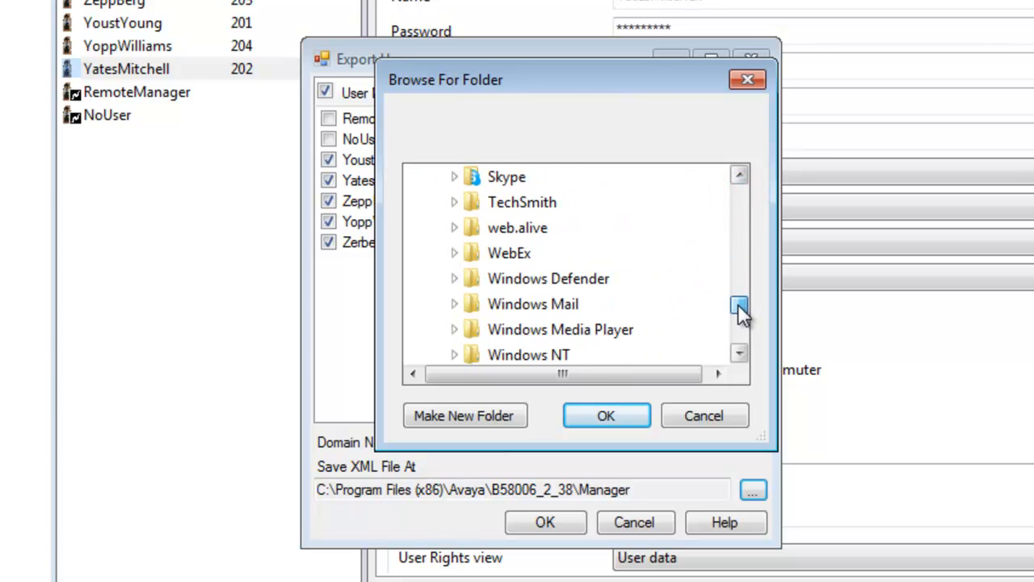
{"action": "scroll", "scroll_direction": "down", "scroll_amount": 3}
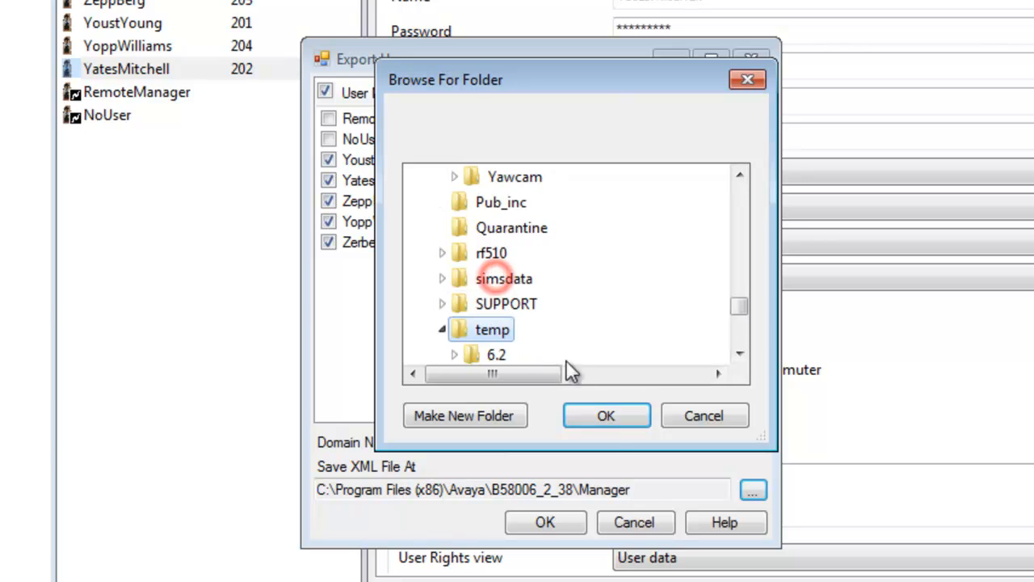
{"action": "left_click", "coordinate": [604, 415]}
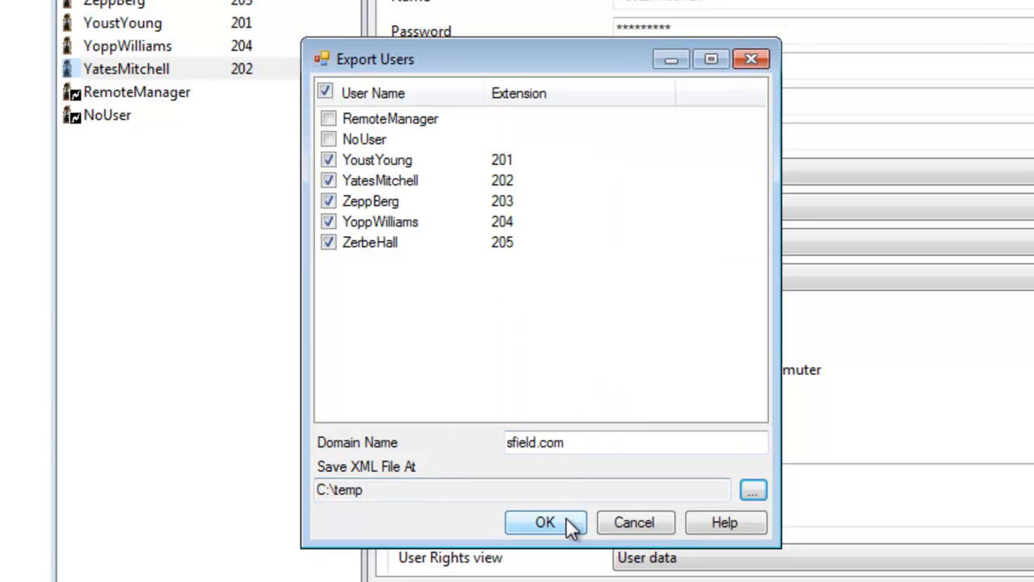
{"action": "left_click", "coordinate": [545, 522]}
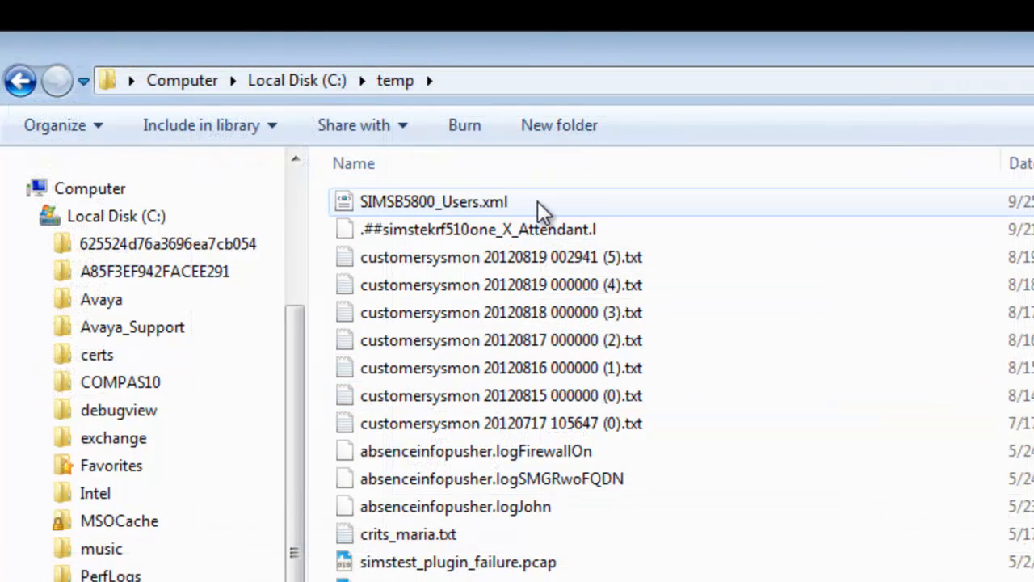
Edit C:\temp\SIMSB5800_Users.xml with Notepad++
{"action": "left_click", "coordinate": [433, 200]}
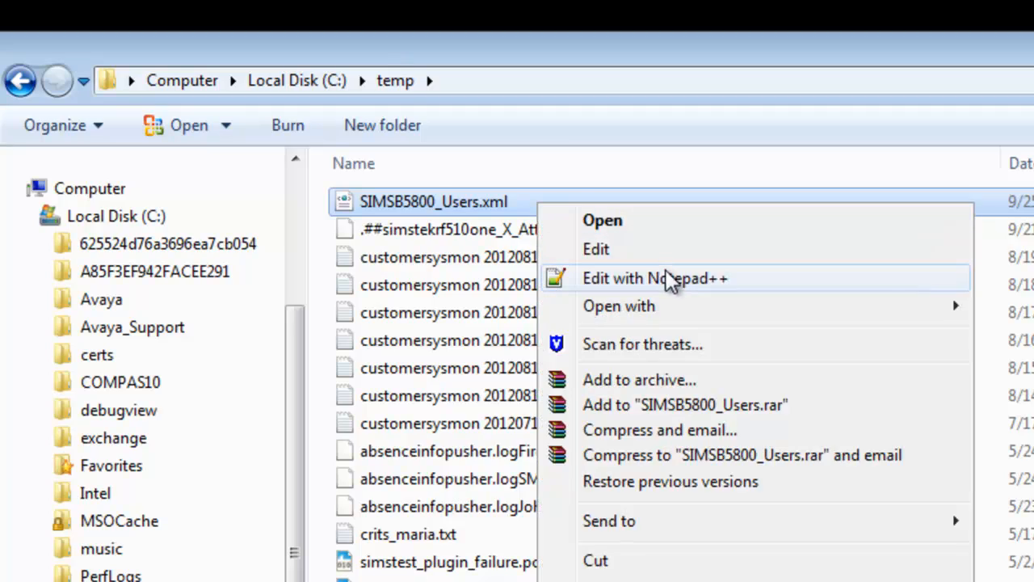
{"action": "left_click", "coordinate": [654, 278]}
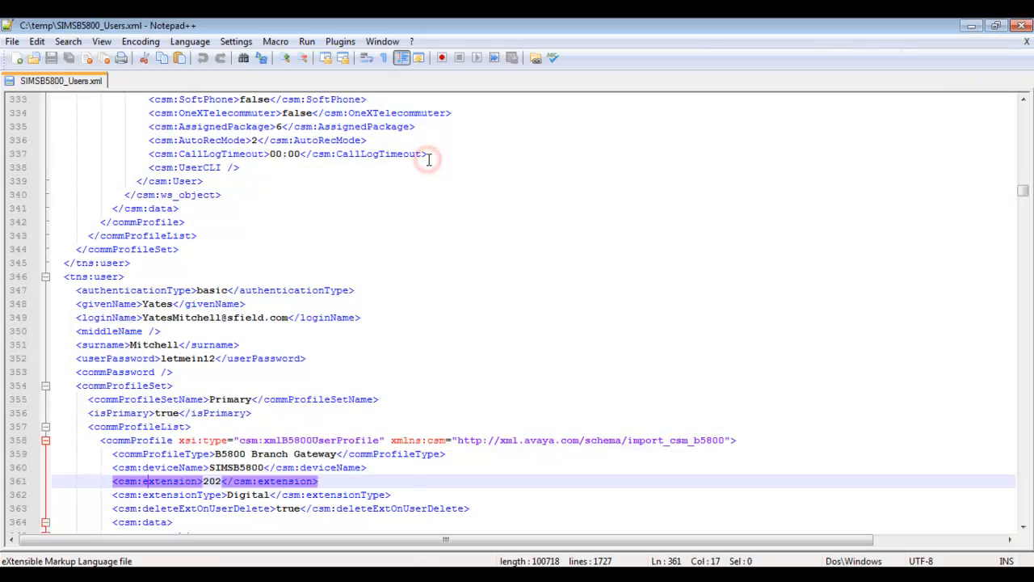
From the top of the file, review YoustYoung's given name, login name, surname and password fields
{"action": "key", "text": "ctrl+Home"}
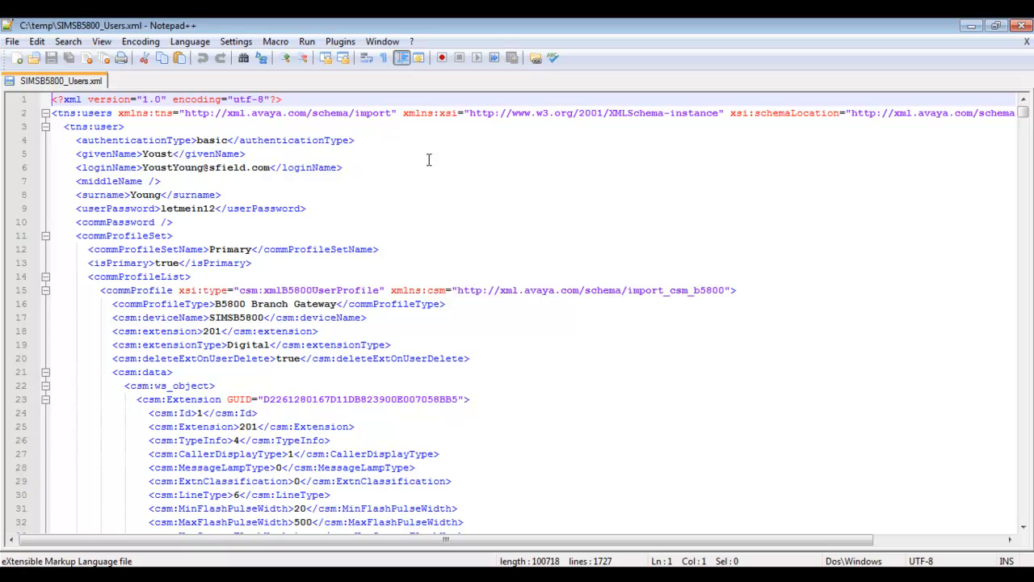
{"action": "mouse_move", "coordinate": [360, 181]}
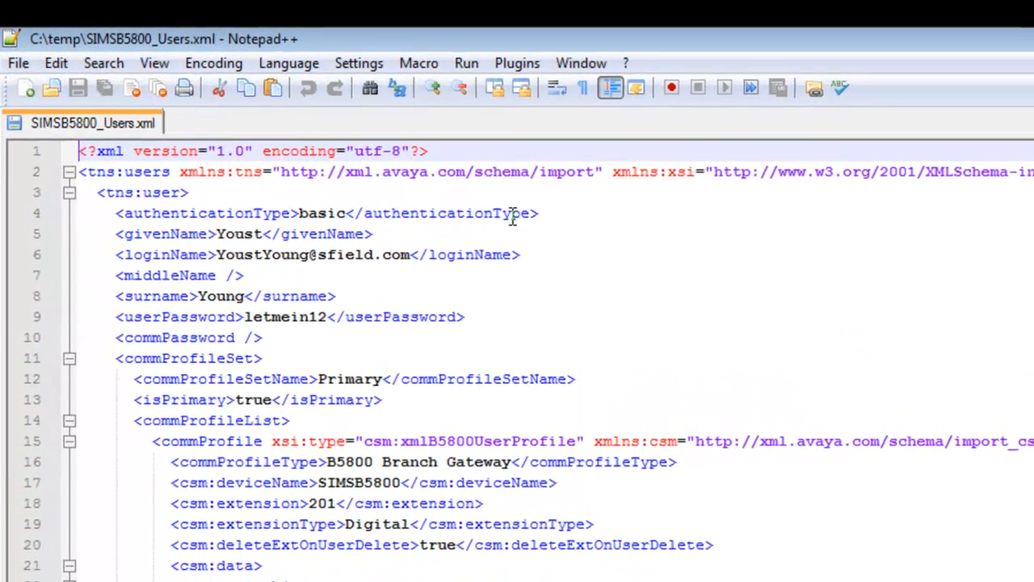
{"action": "left_click", "coordinate": [375, 236]}
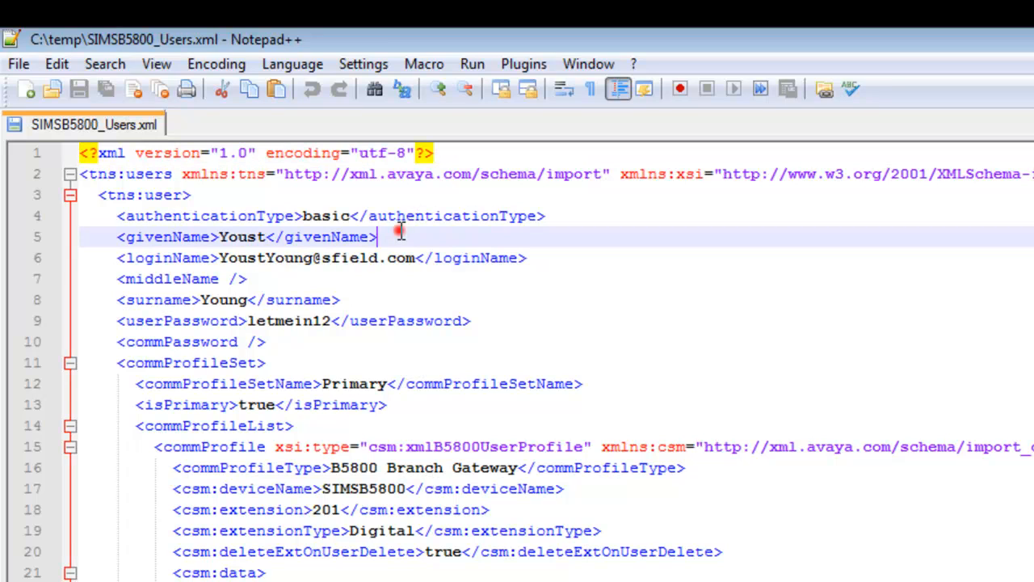
{"action": "left_click", "coordinate": [525, 258]}
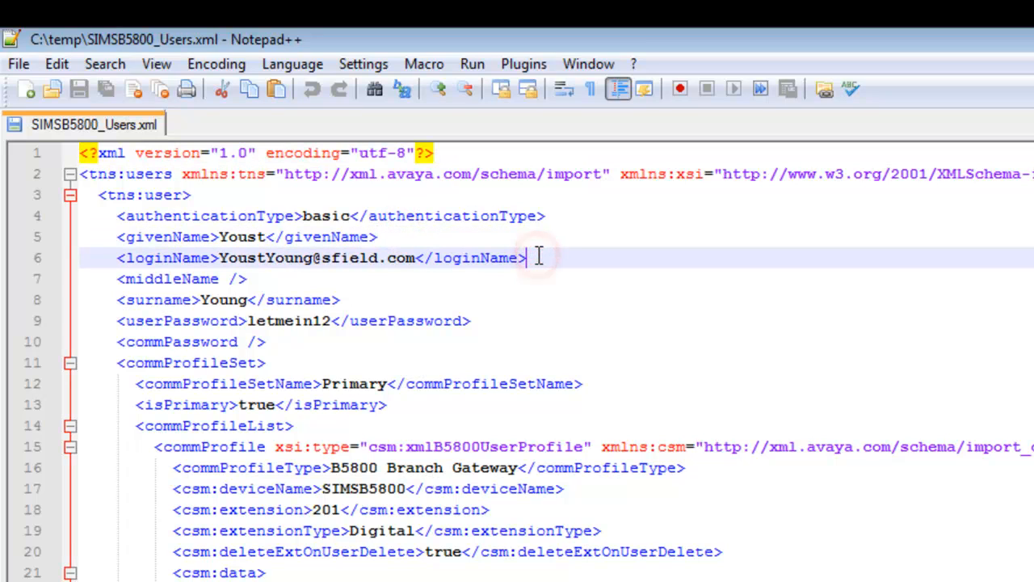
{"action": "left_click", "coordinate": [363, 299]}
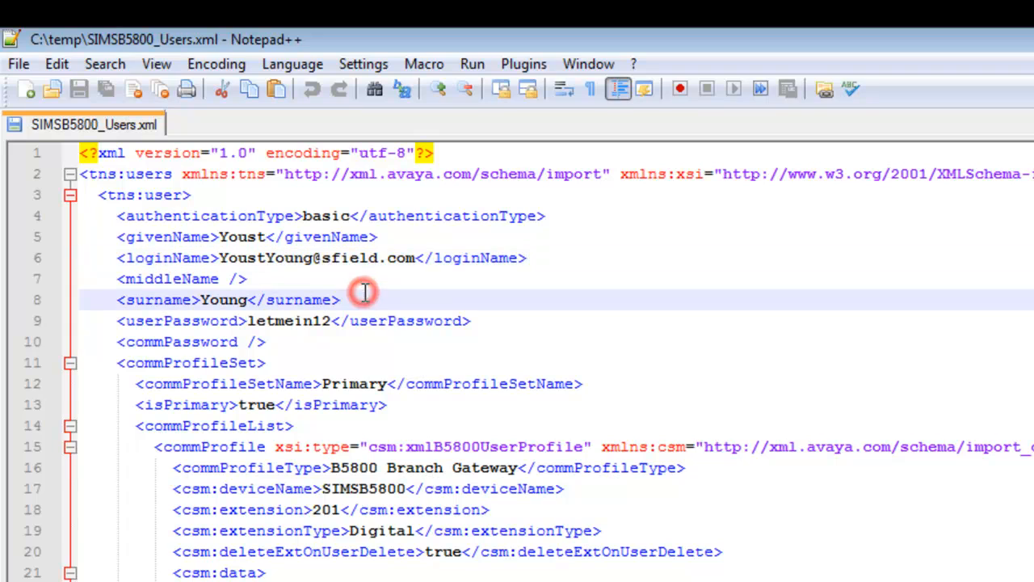
{"action": "left_click", "coordinate": [481, 320]}
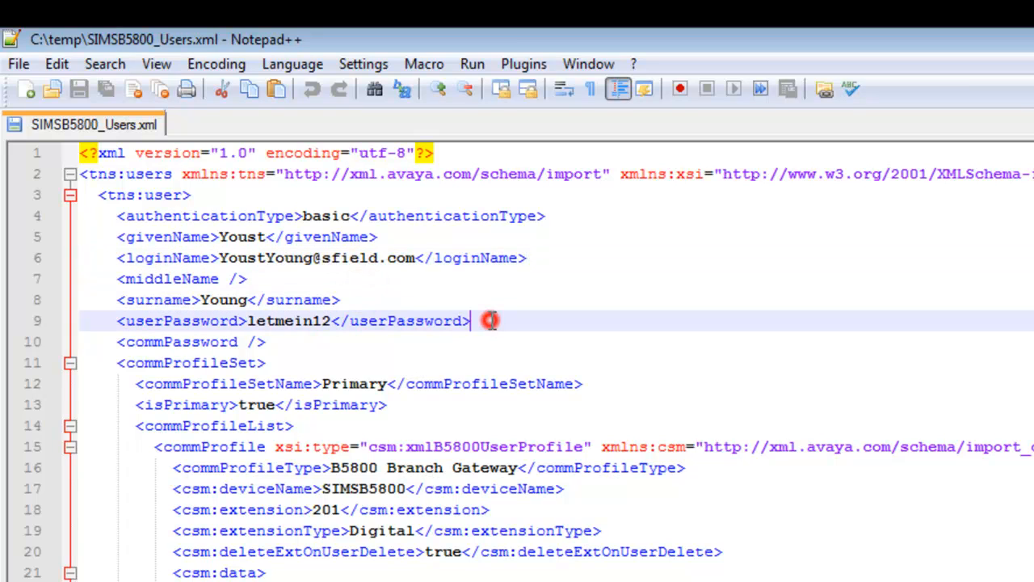
{"action": "left_click", "coordinate": [472, 320]}
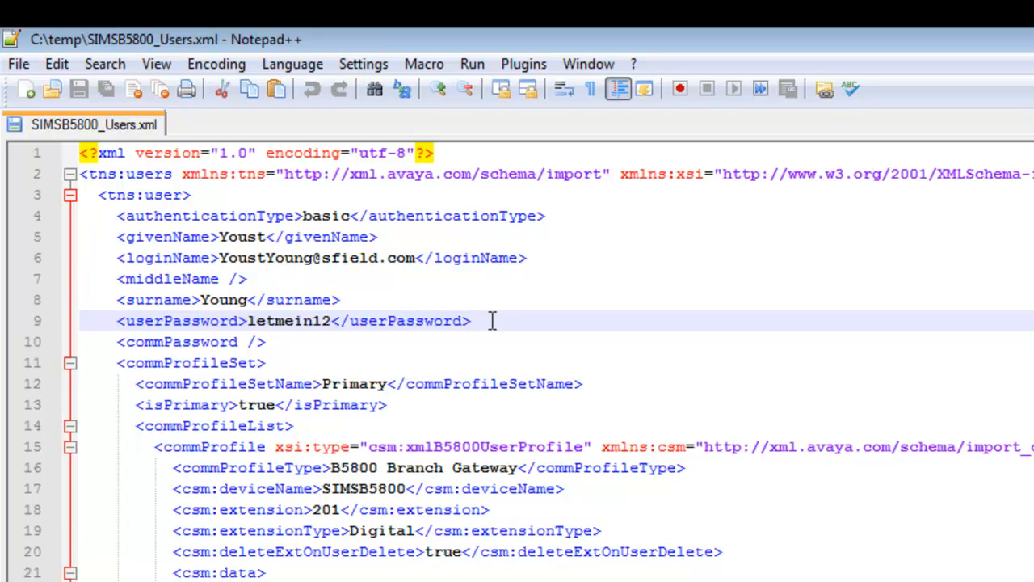
{"action": "mouse_move", "coordinate": [595, 378]}
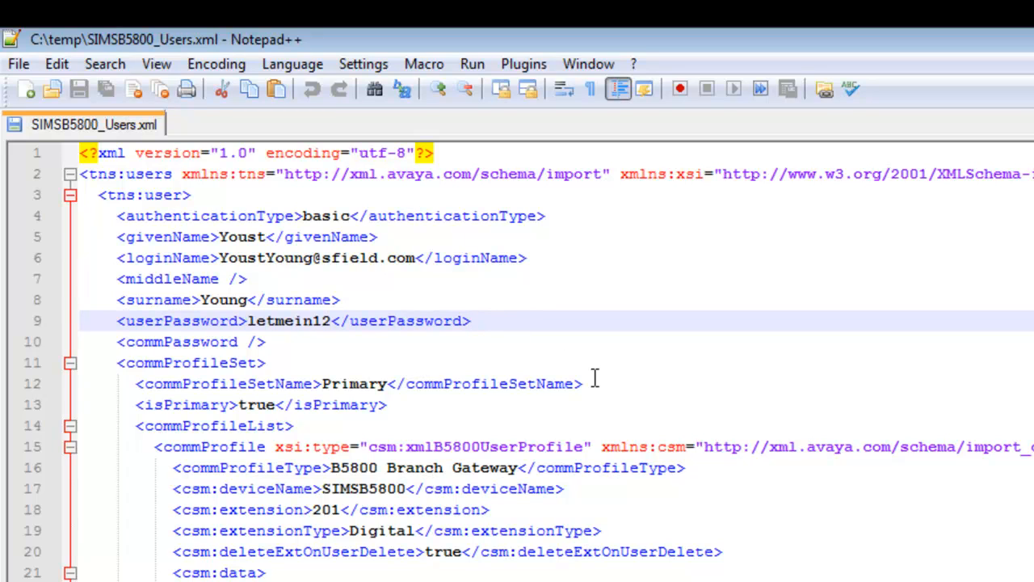
{"action": "mouse_move", "coordinate": [568, 485]}
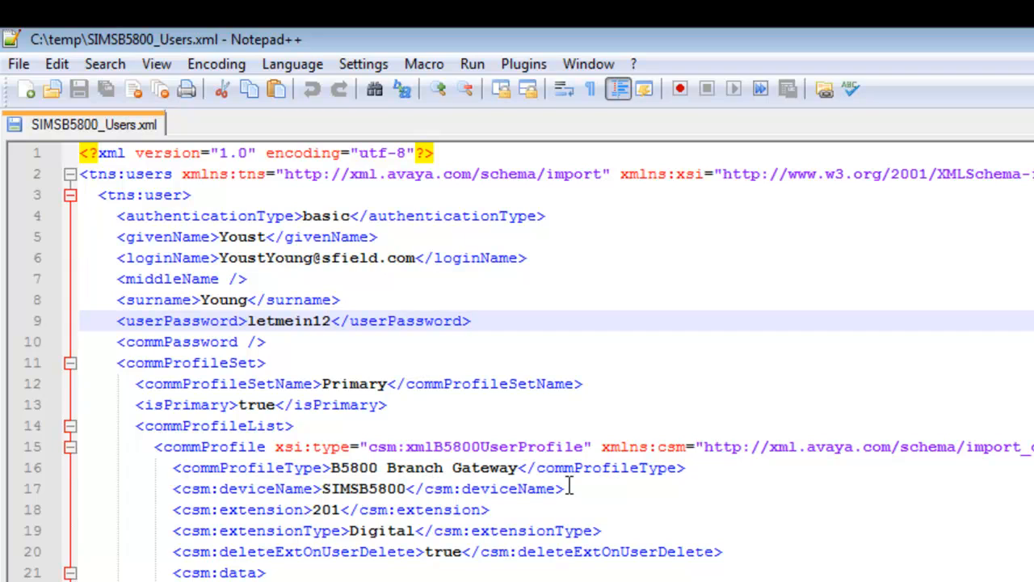
{"action": "left_click", "coordinate": [568, 488]}
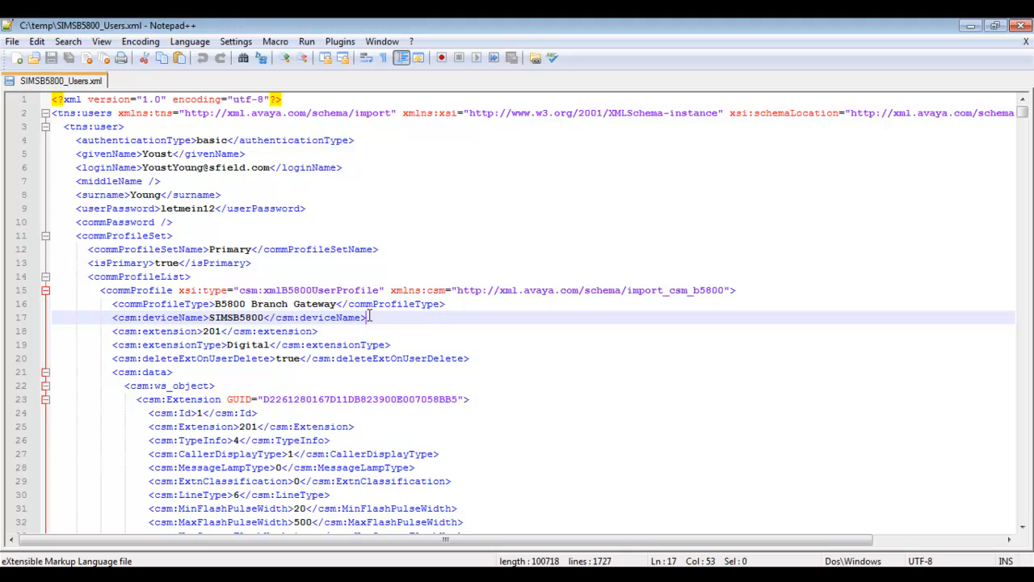
{"action": "key", "text": "Ctrl+f"}
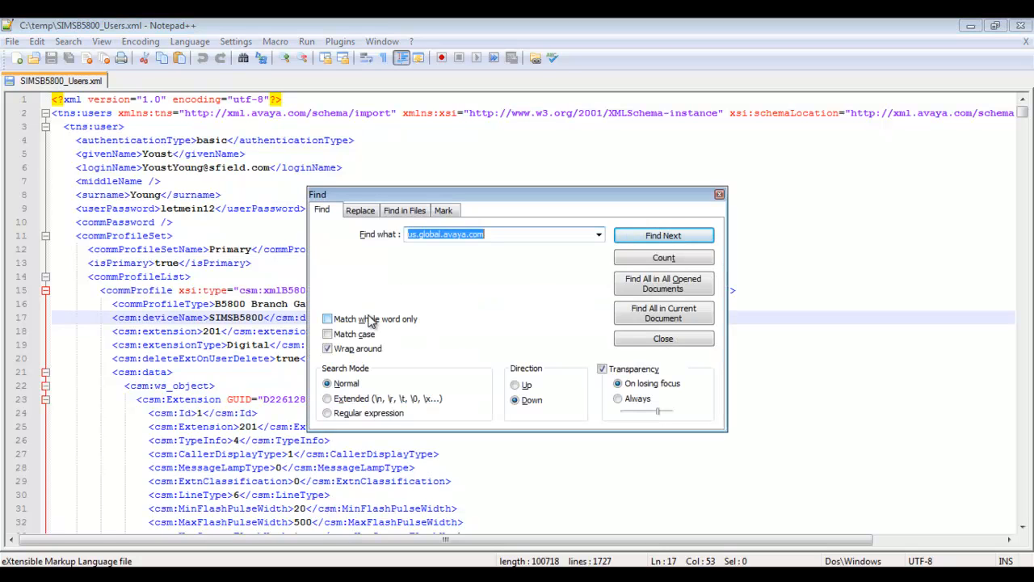
{"action": "type", "text": "sfield"}
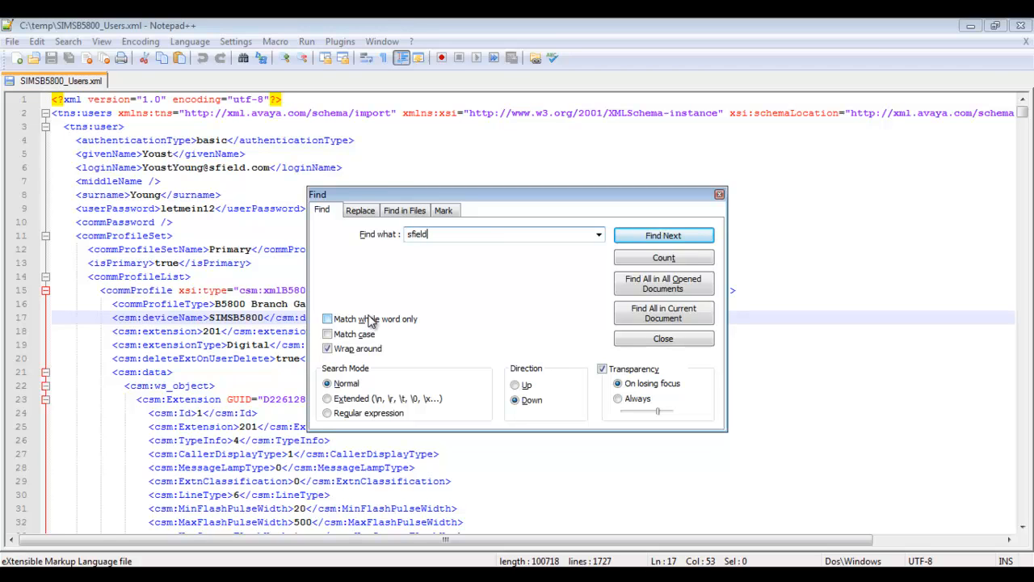
{"action": "type", "text": ".com"}
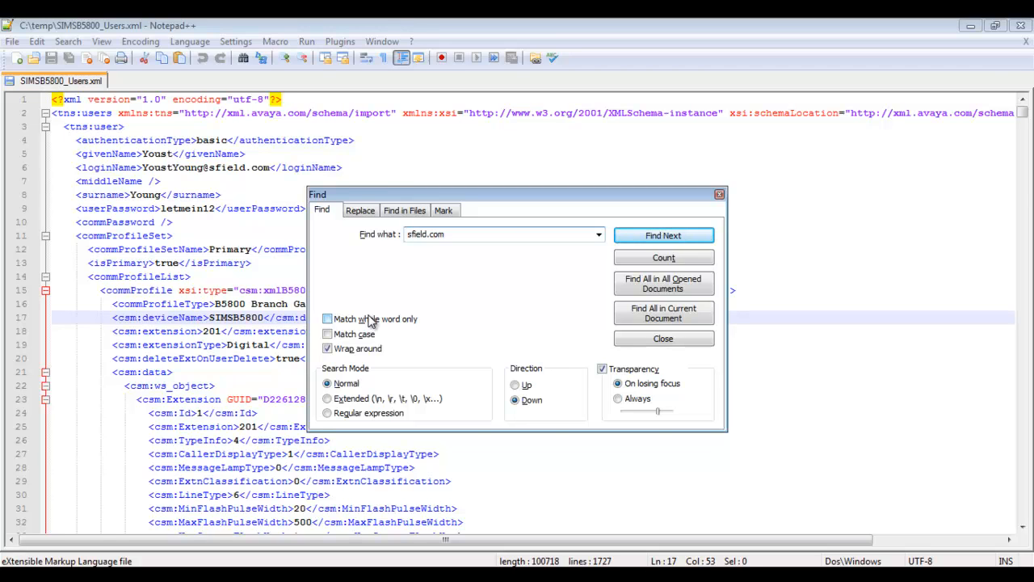
{"action": "left_click", "coordinate": [662, 236]}
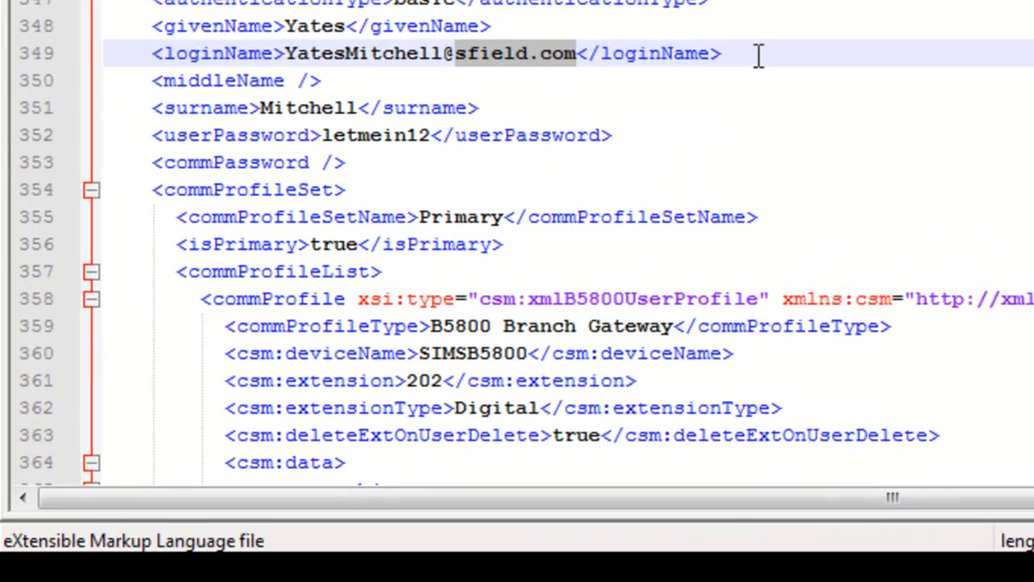
{"action": "mouse_move", "coordinate": [633, 136]}
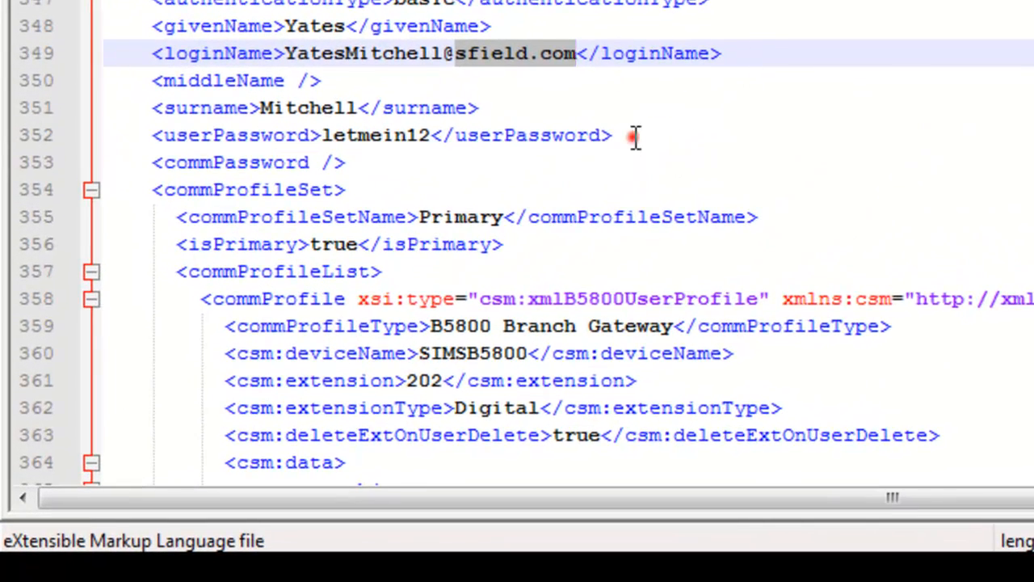
{"action": "left_click", "coordinate": [633, 136]}
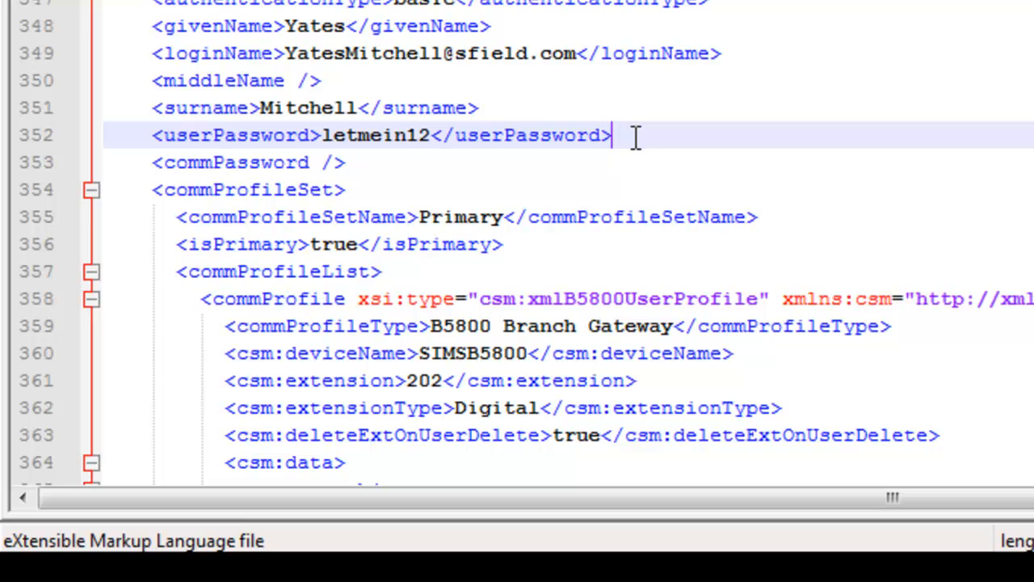
{"action": "mouse_move", "coordinate": [614, 136]}
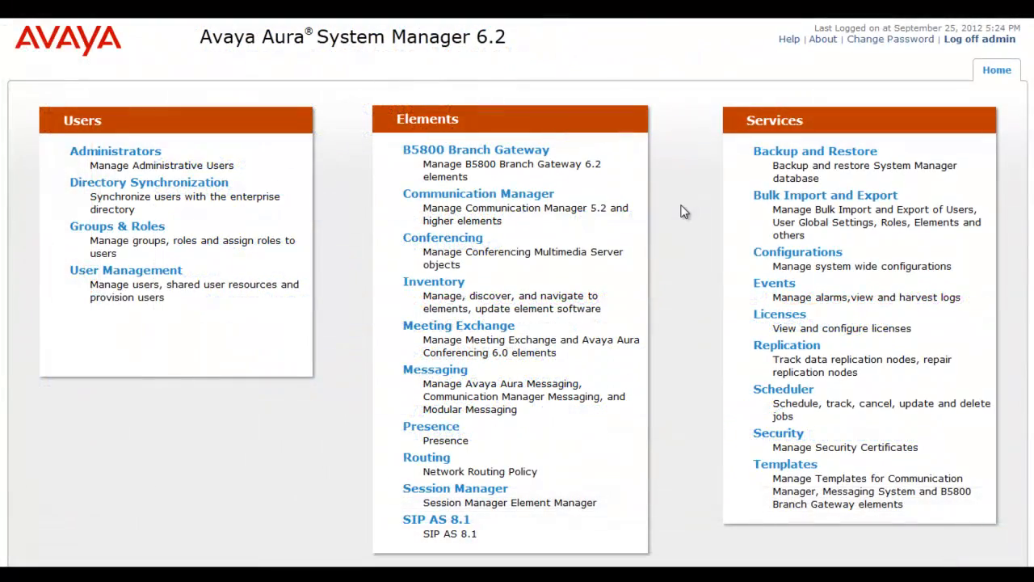
{"action": "mouse_move", "coordinate": [886, 200]}
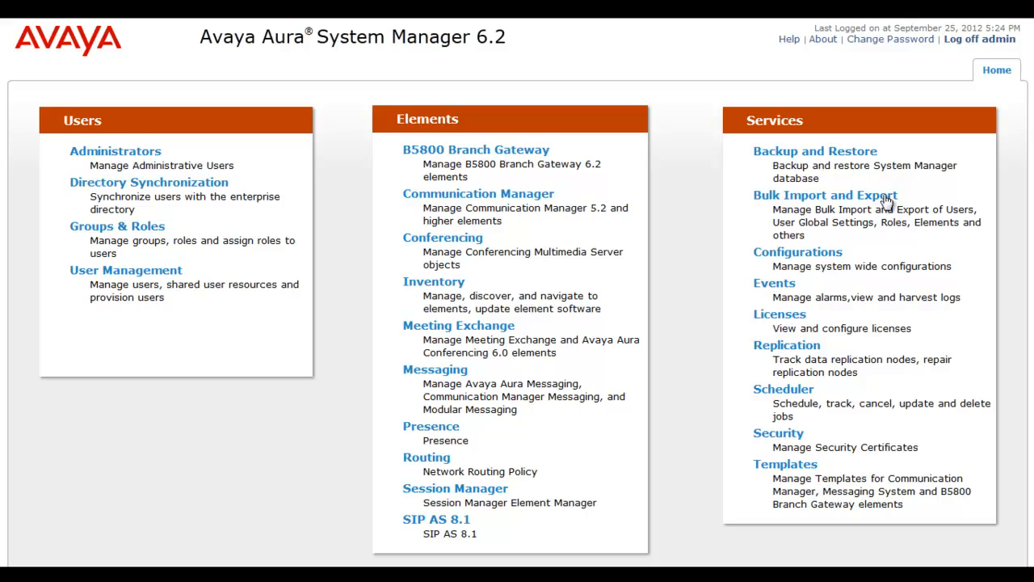
Navigate Services > Bulk Import and Export > Import > User Management to the Import users page
{"action": "left_click", "coordinate": [824, 194]}
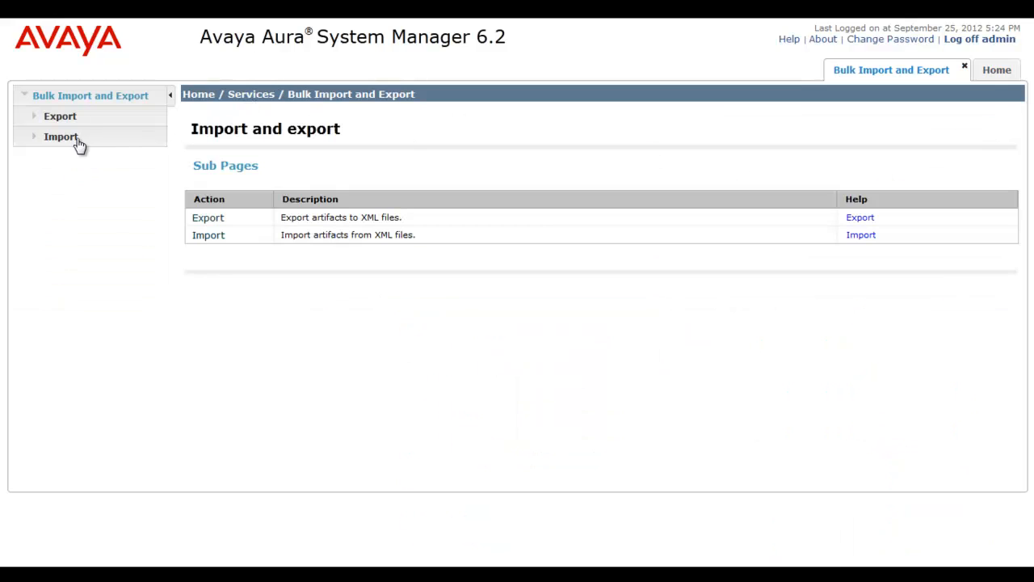
{"action": "left_click", "coordinate": [61, 136]}
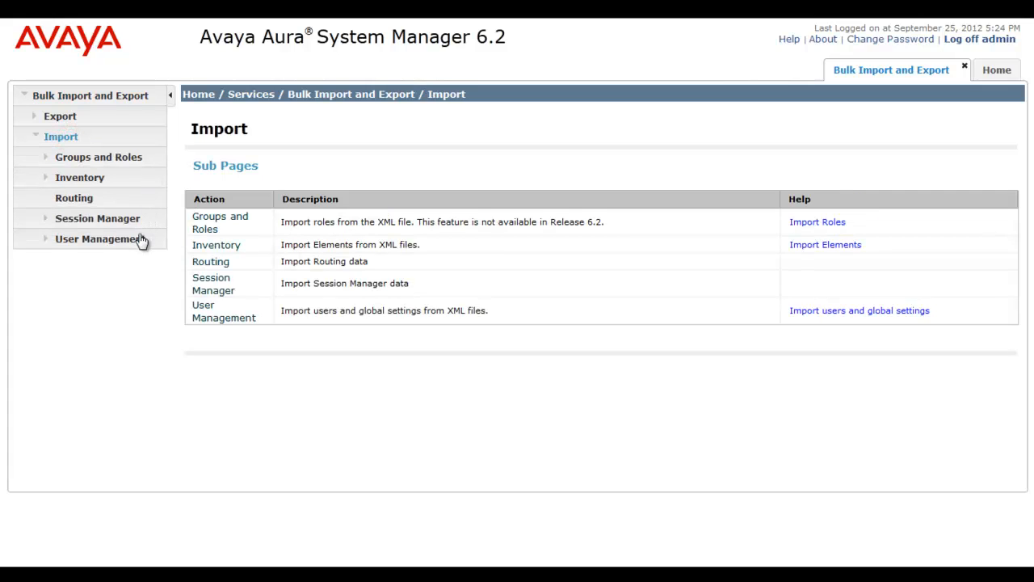
{"action": "left_click", "coordinate": [100, 239]}
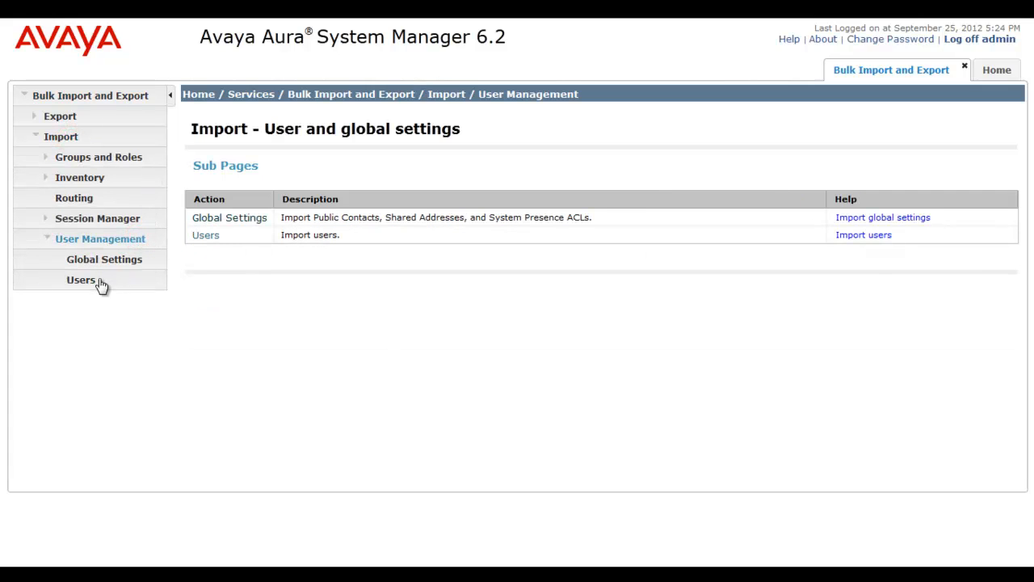
{"action": "left_click", "coordinate": [81, 280]}
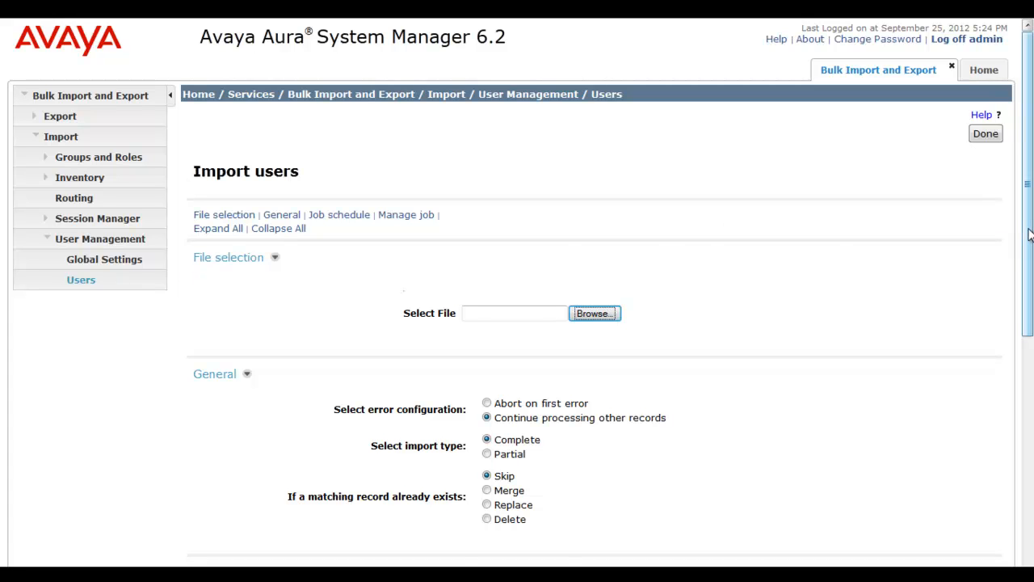
{"action": "scroll", "scroll_direction": "down", "scroll_amount": 3}
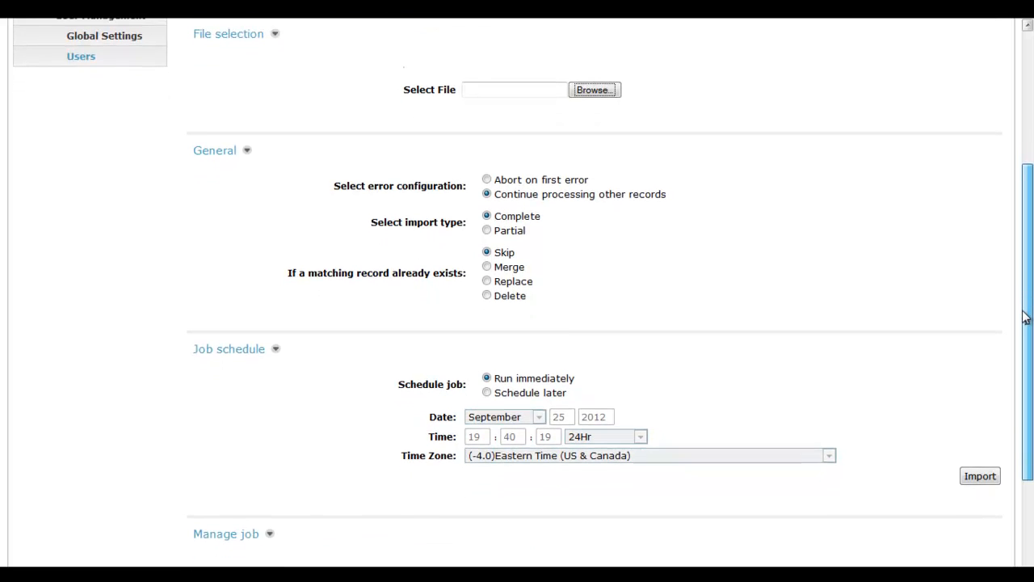
{"action": "scroll", "scroll_direction": "up", "scroll_amount": 3}
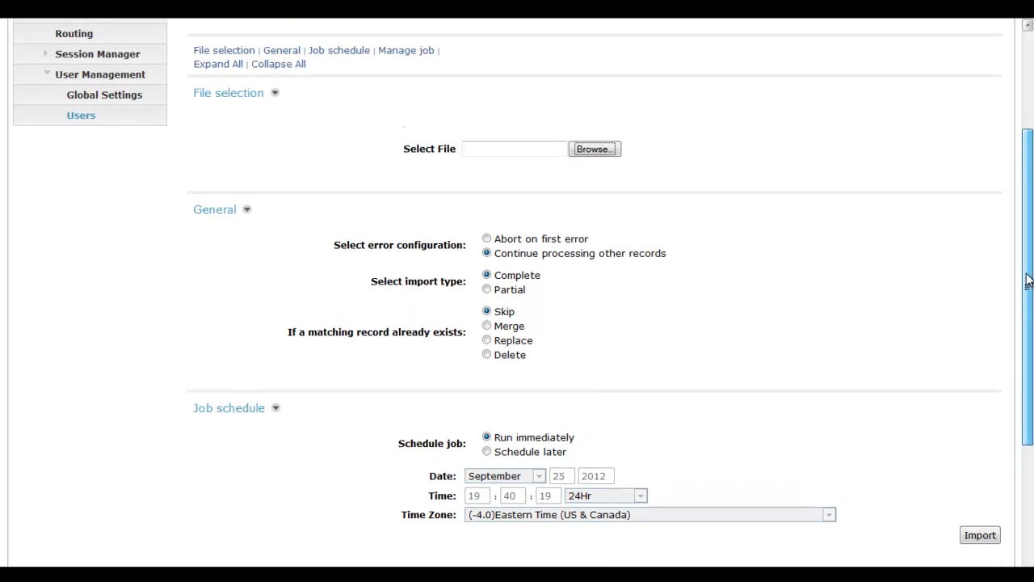
{"action": "scroll", "scroll_direction": "up", "scroll_amount": 3}
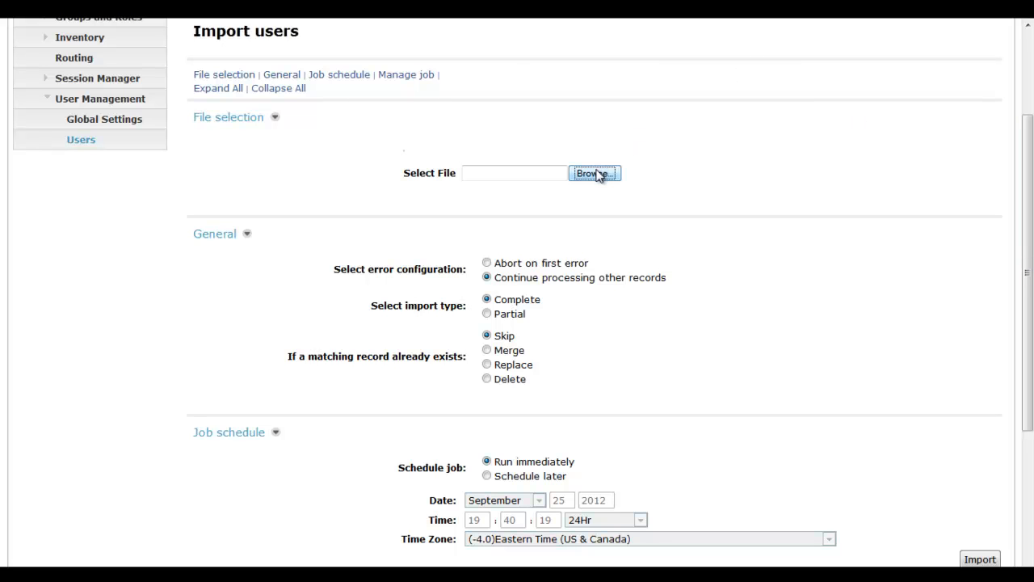
Browse for the import file and select SIMSB5800_Users.xml in C:\temp
{"action": "left_click", "coordinate": [594, 173]}
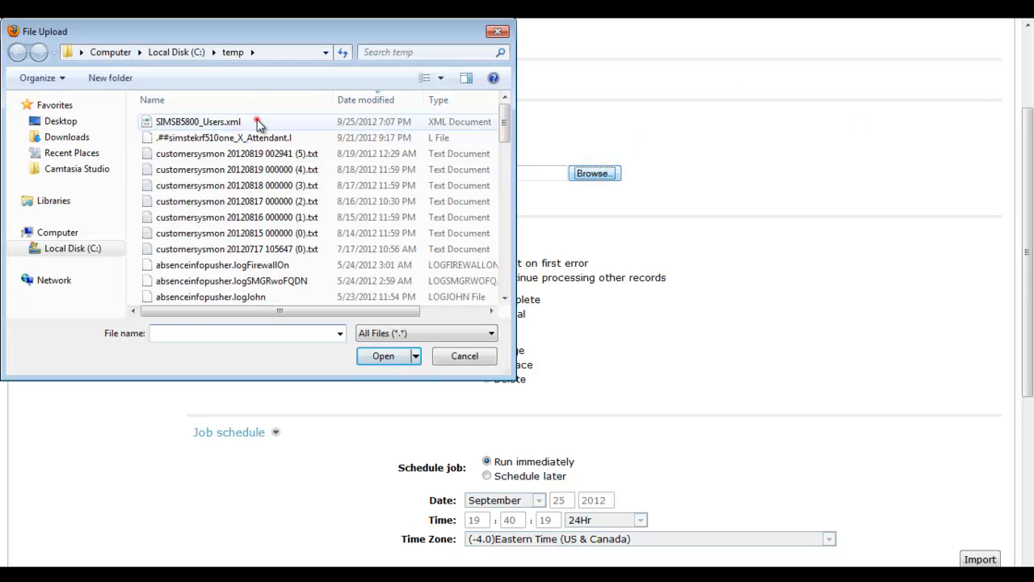
{"action": "left_click", "coordinate": [199, 121]}
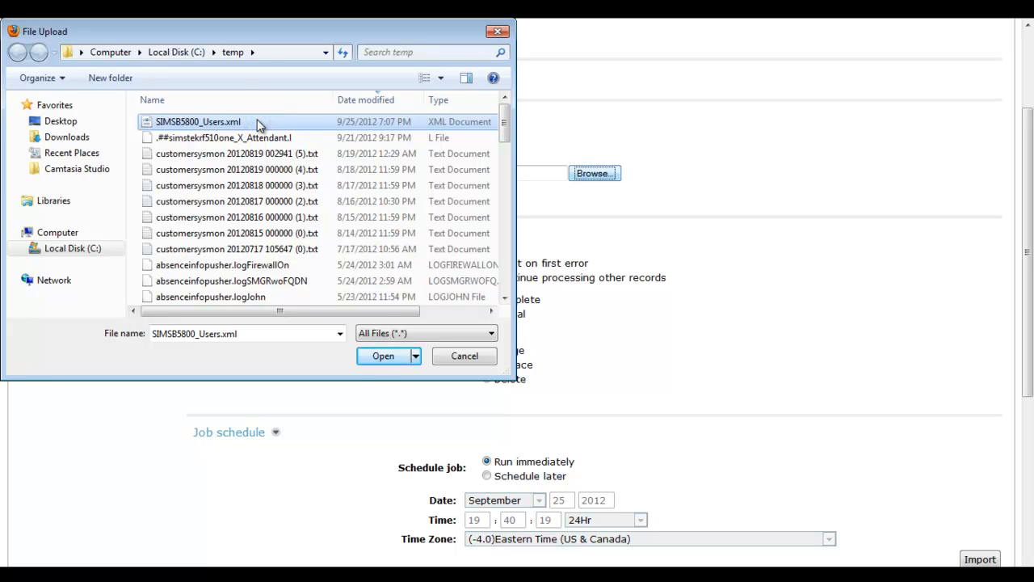
Attach SIMSB5800_Users.xml, keeping complete import, skip matches and run immediately
{"action": "left_click", "coordinate": [383, 356]}
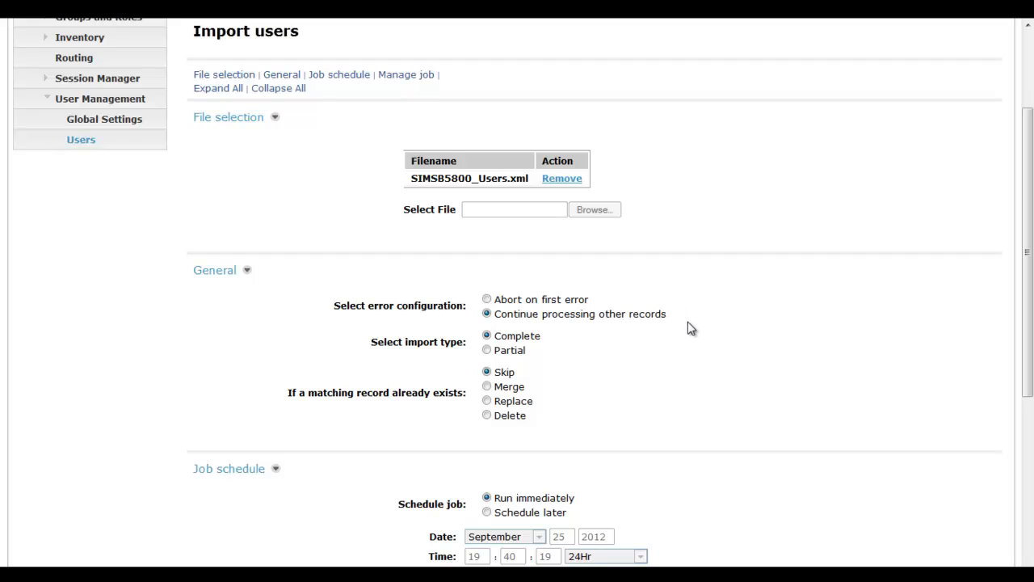
{"action": "mouse_move", "coordinate": [679, 319]}
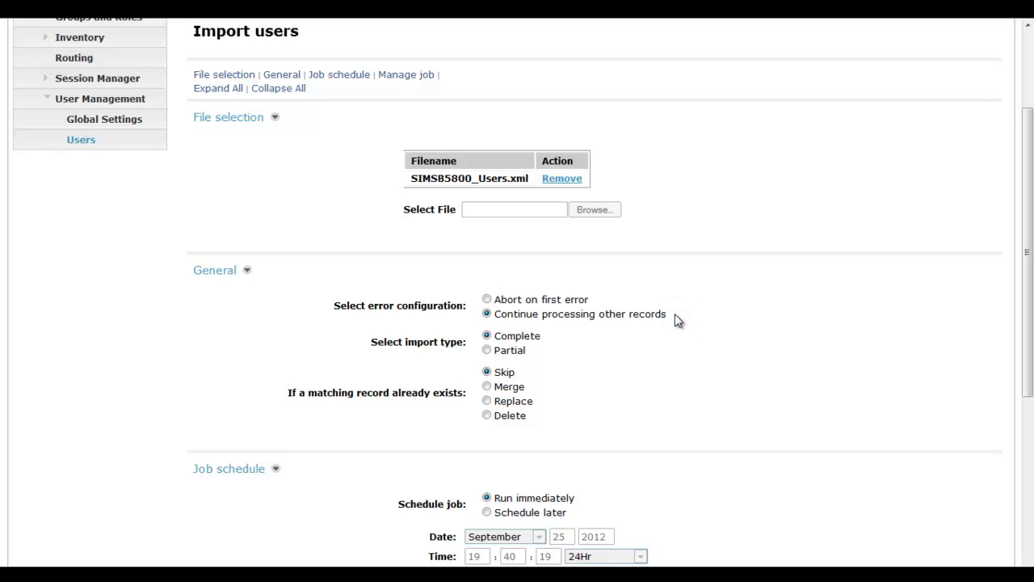
{"action": "mouse_move", "coordinate": [558, 346]}
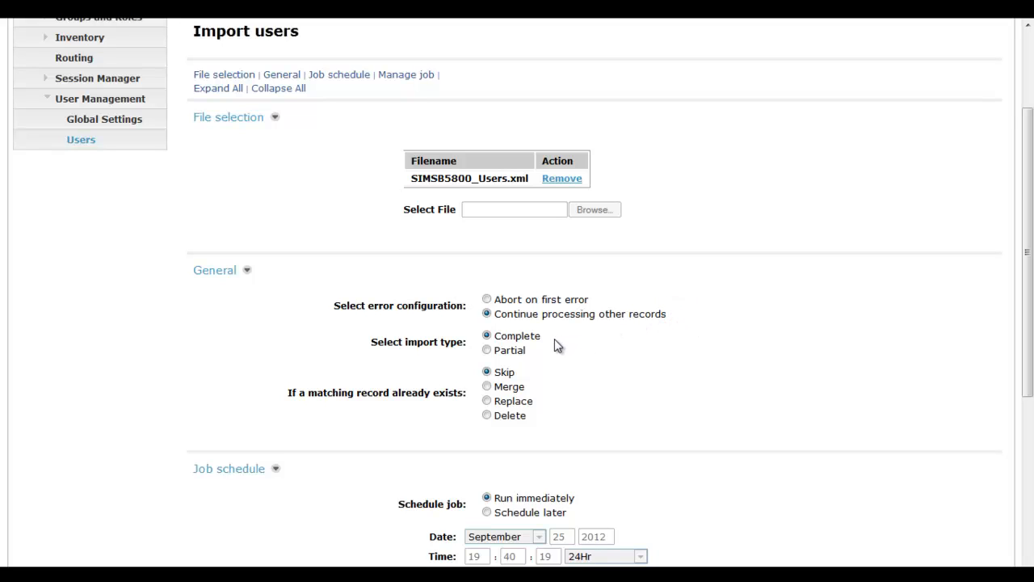
{"action": "mouse_move", "coordinate": [543, 371]}
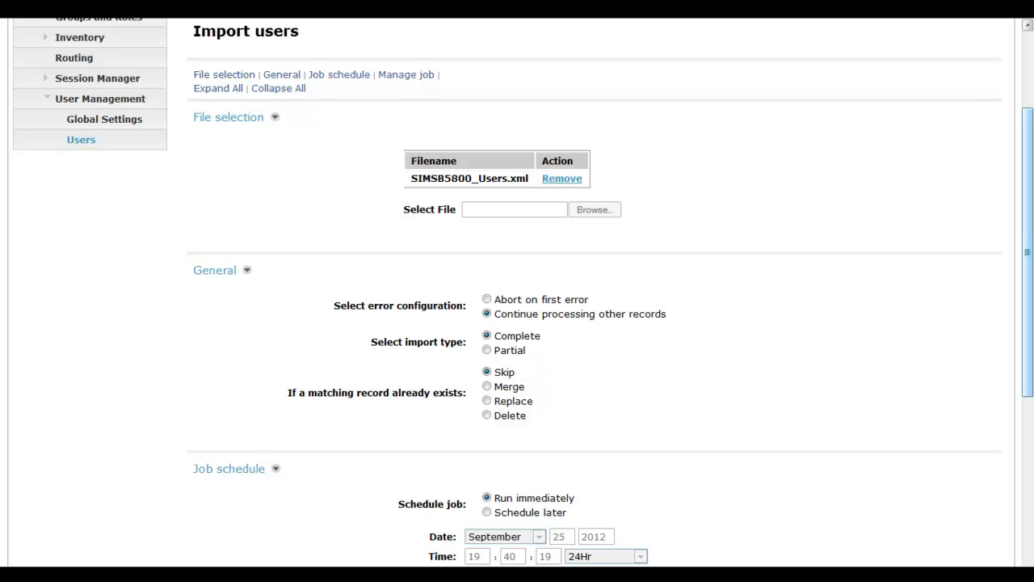
{"action": "scroll", "scroll_direction": "down", "scroll_amount": 3}
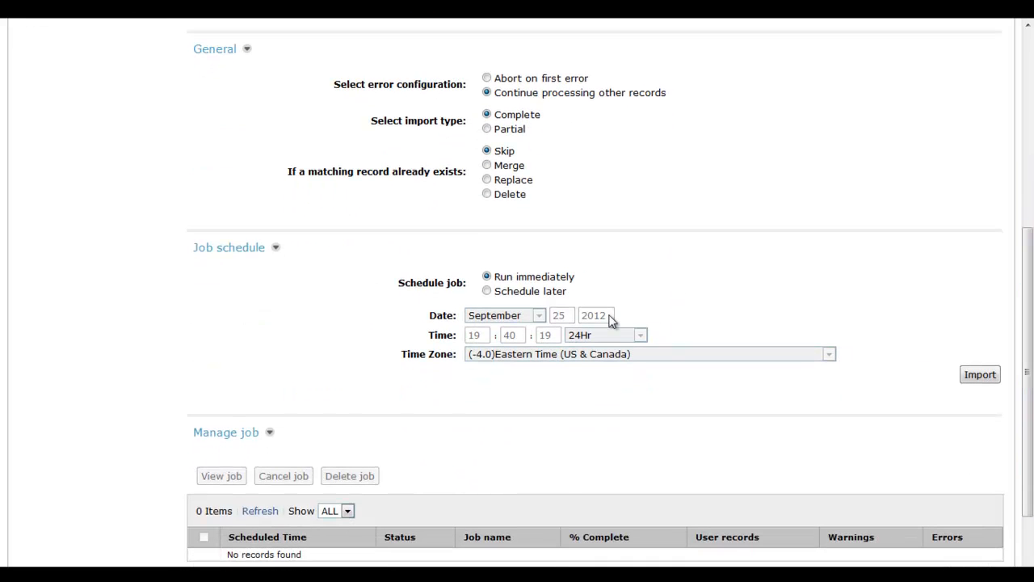
{"action": "mouse_move", "coordinate": [580, 281]}
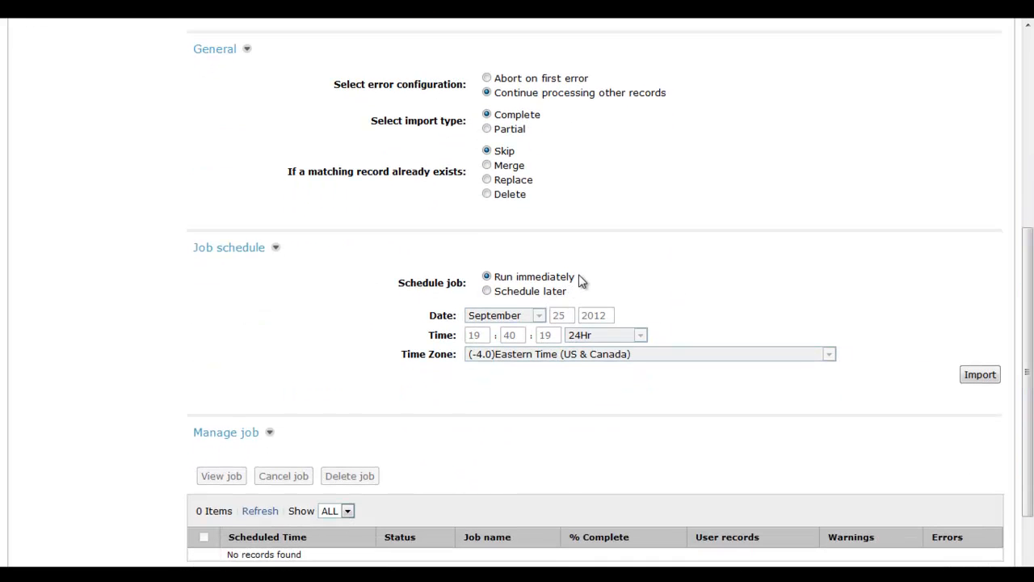
{"action": "mouse_move", "coordinate": [954, 360]}
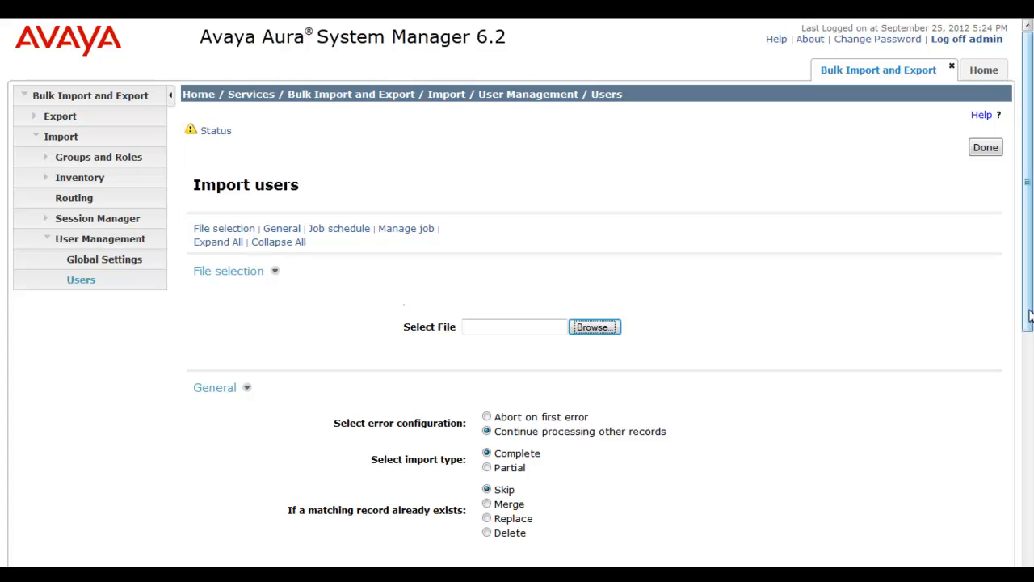
Run the import of 5 user records and return to the System Manager home page
{"action": "scroll", "scroll_direction": "down", "scroll_amount": 3}
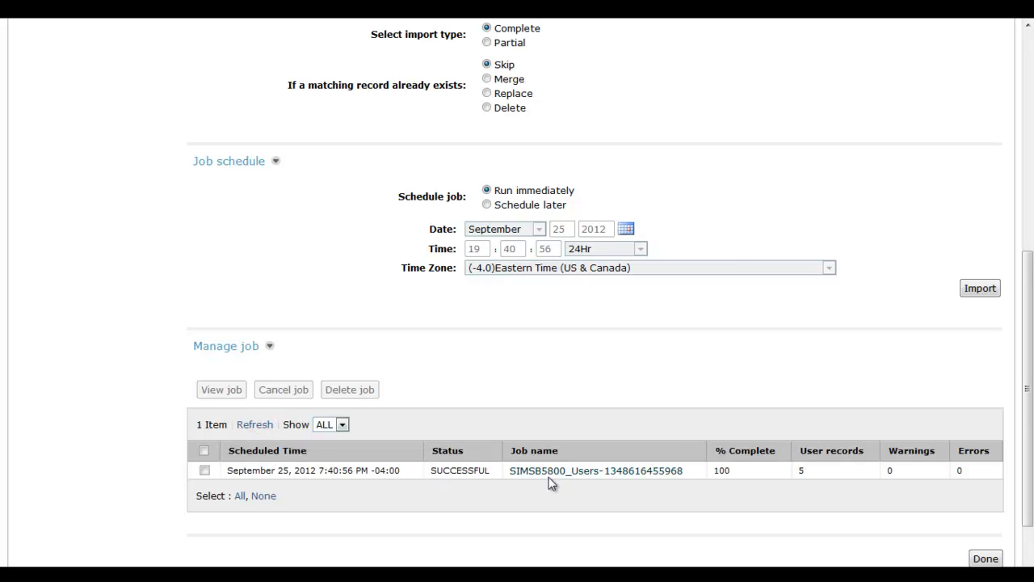
{"action": "mouse_move", "coordinate": [747, 486]}
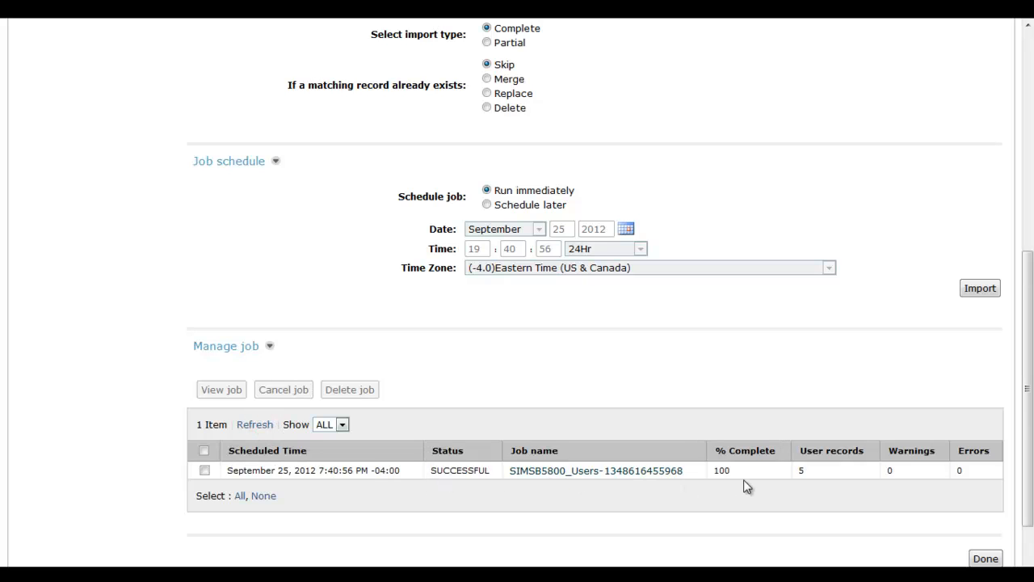
{"action": "left_click", "coordinate": [731, 475]}
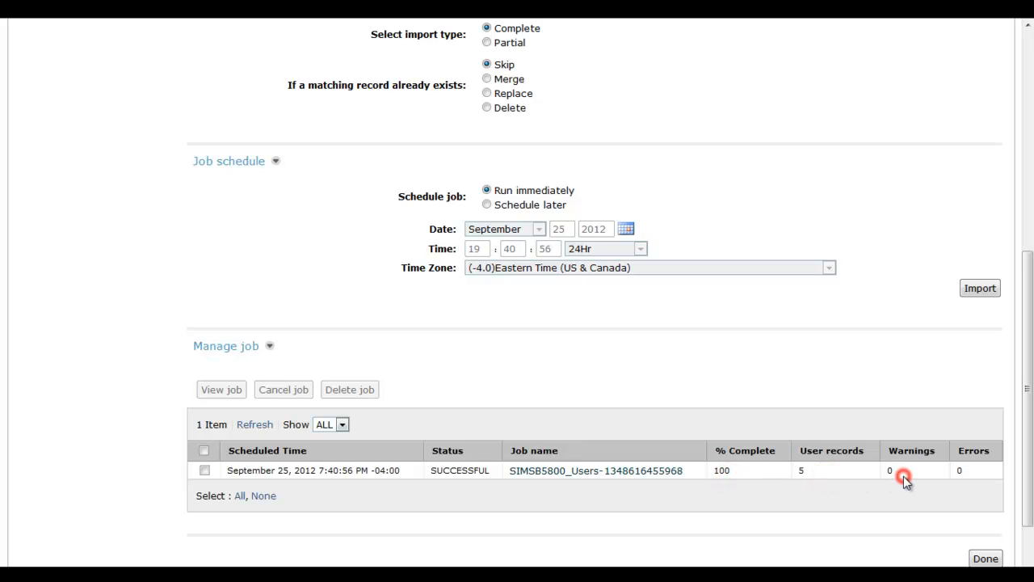
{"action": "mouse_move", "coordinate": [992, 476]}
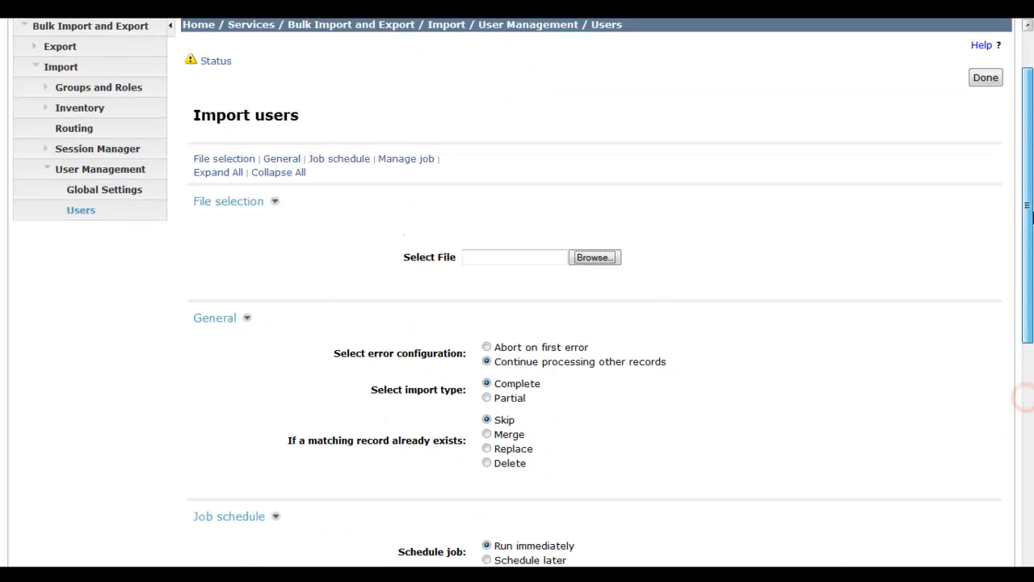
{"action": "left_click", "coordinate": [998, 69]}
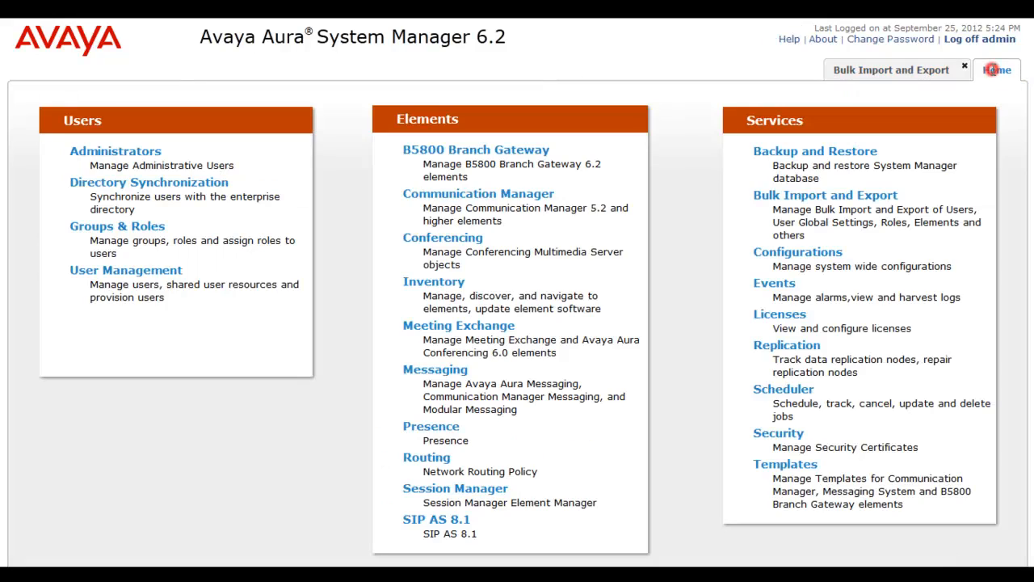
{"action": "mouse_move", "coordinate": [794, 393]}
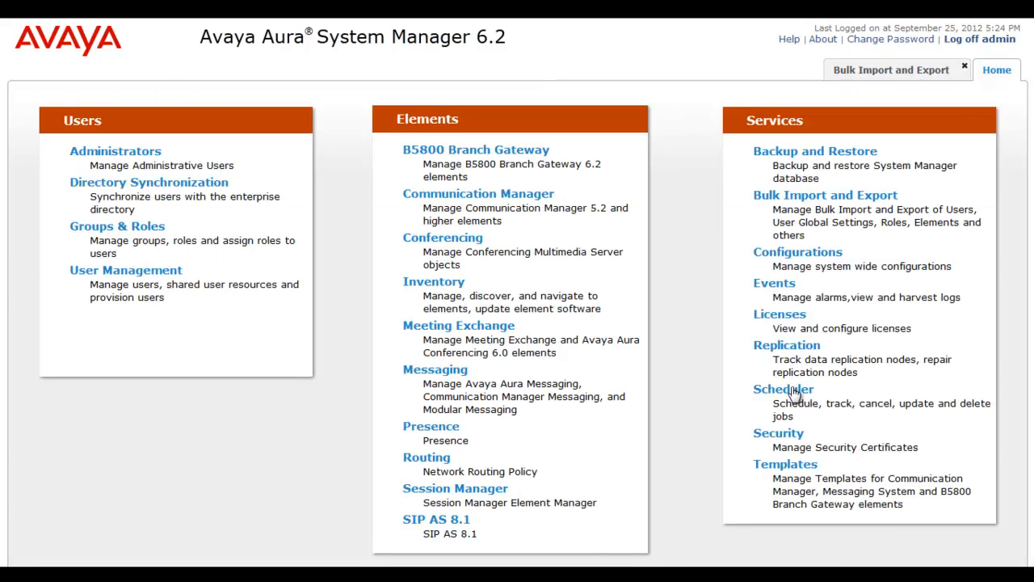
In Scheduler Completed Jobs, select the SIMSB5800_Users import job and view its log
{"action": "left_click", "coordinate": [782, 388]}
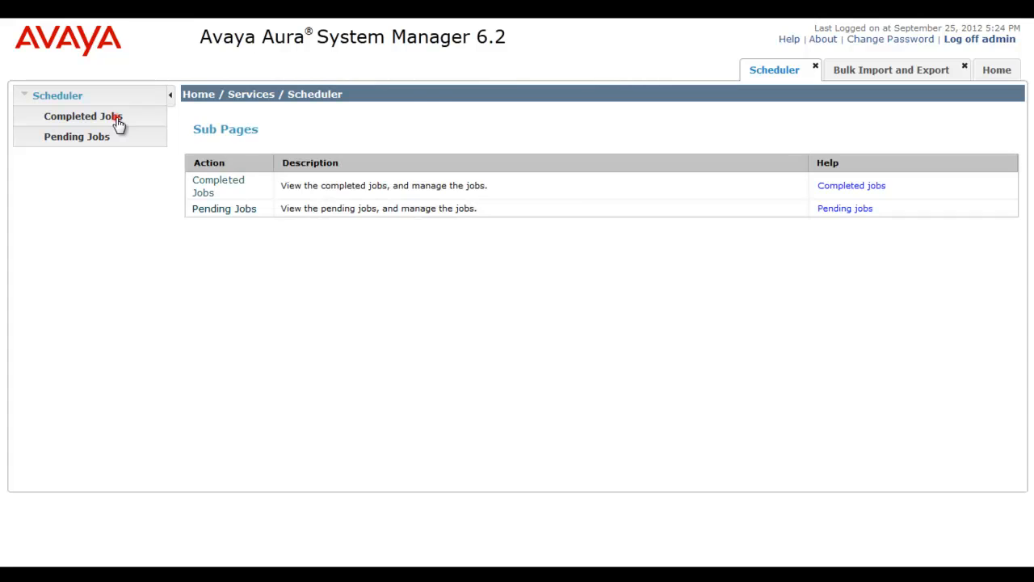
{"action": "left_click", "coordinate": [83, 116]}
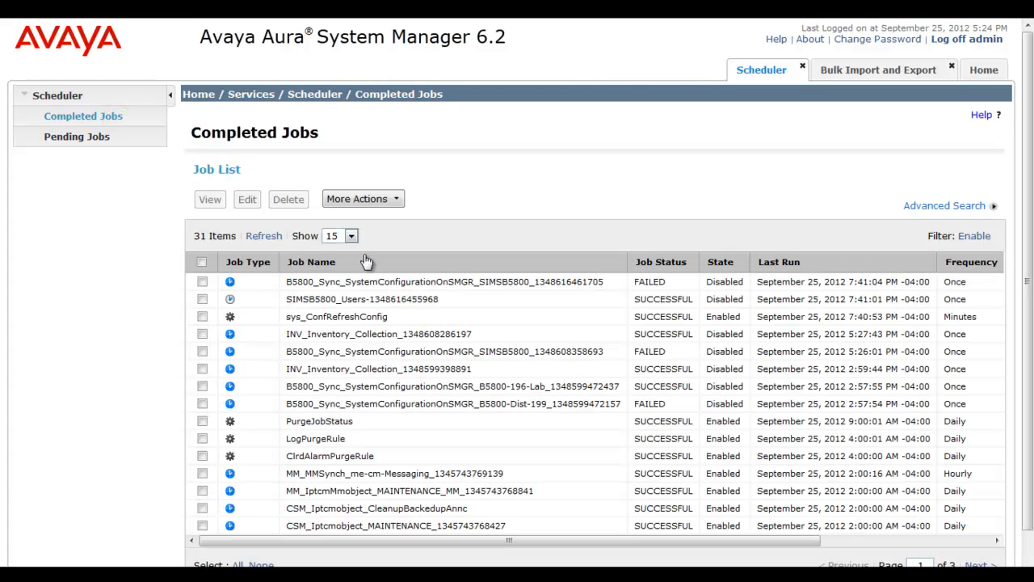
{"action": "mouse_move", "coordinate": [565, 281]}
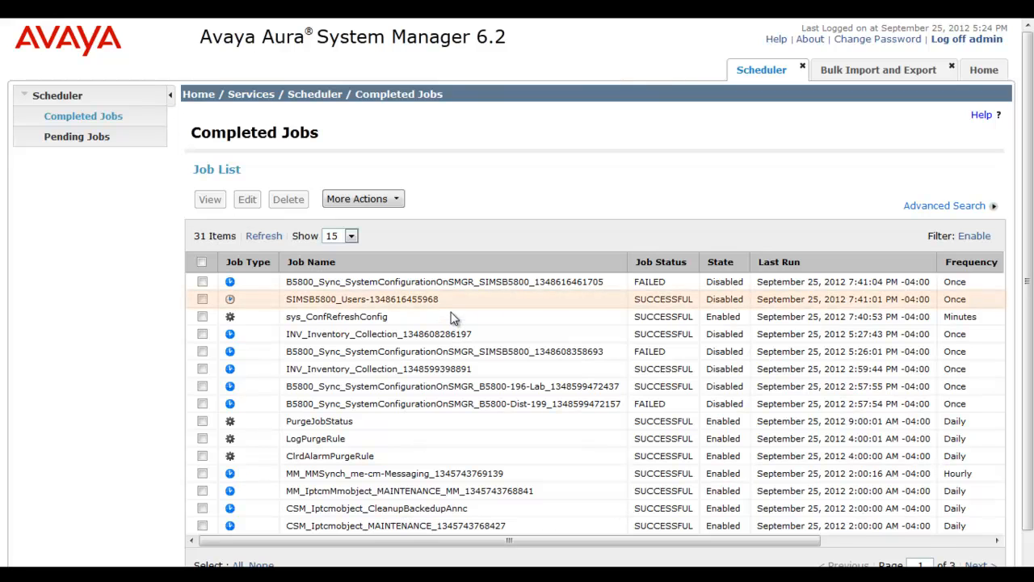
{"action": "mouse_move", "coordinate": [452, 303]}
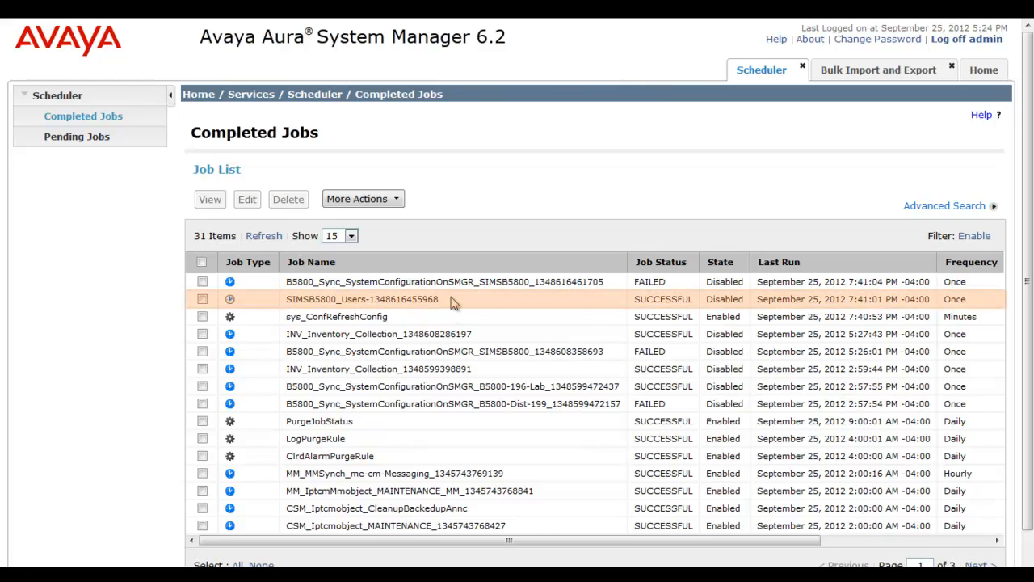
{"action": "mouse_move", "coordinate": [304, 298]}
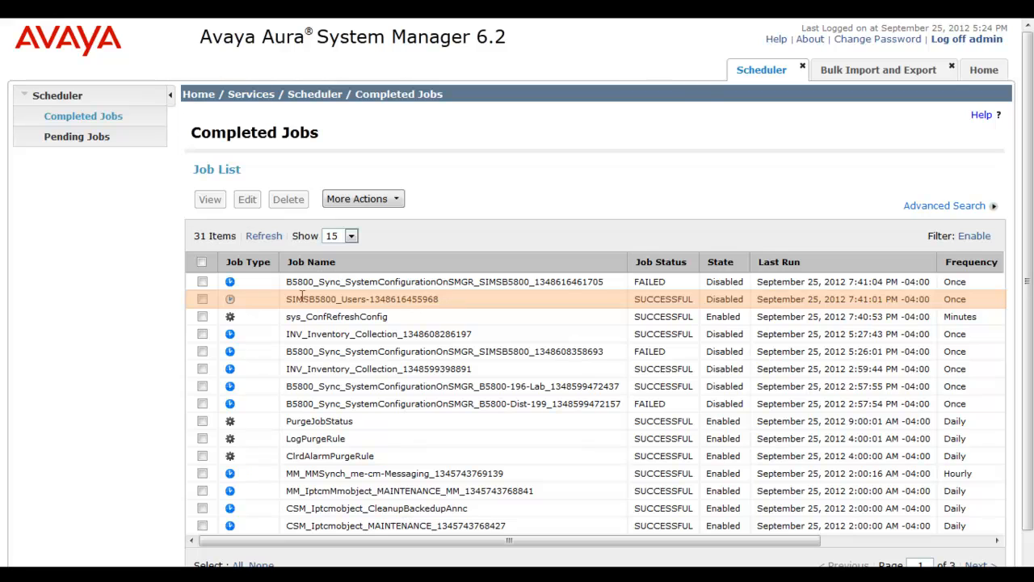
{"action": "left_click", "coordinate": [202, 299]}
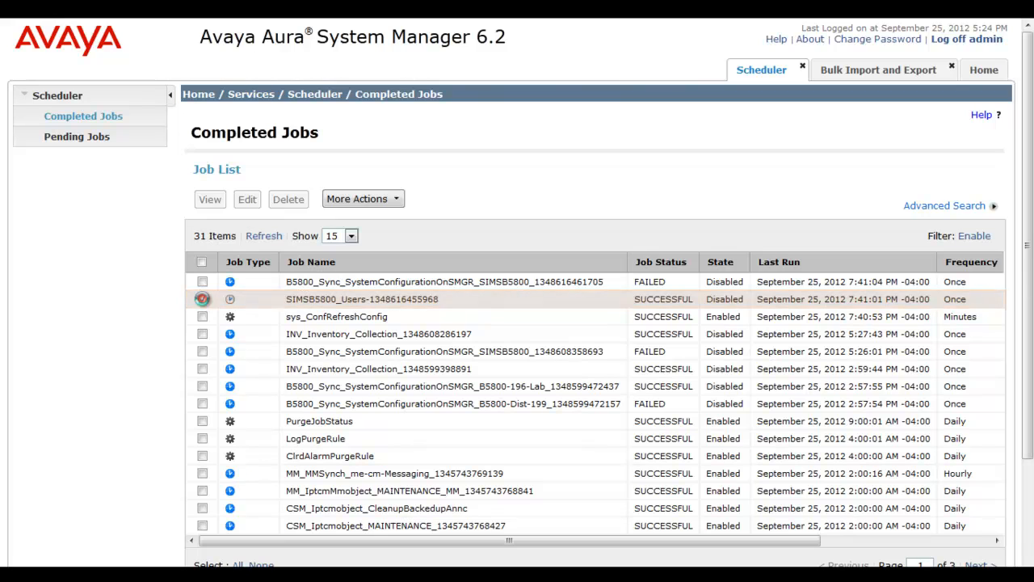
{"action": "left_click", "coordinate": [202, 299]}
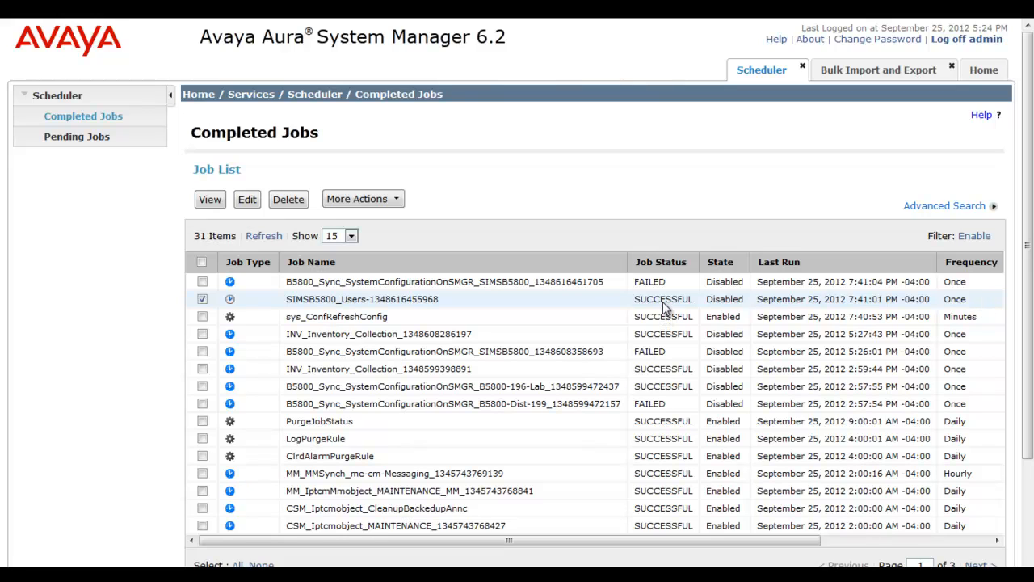
{"action": "mouse_move", "coordinate": [426, 222]}
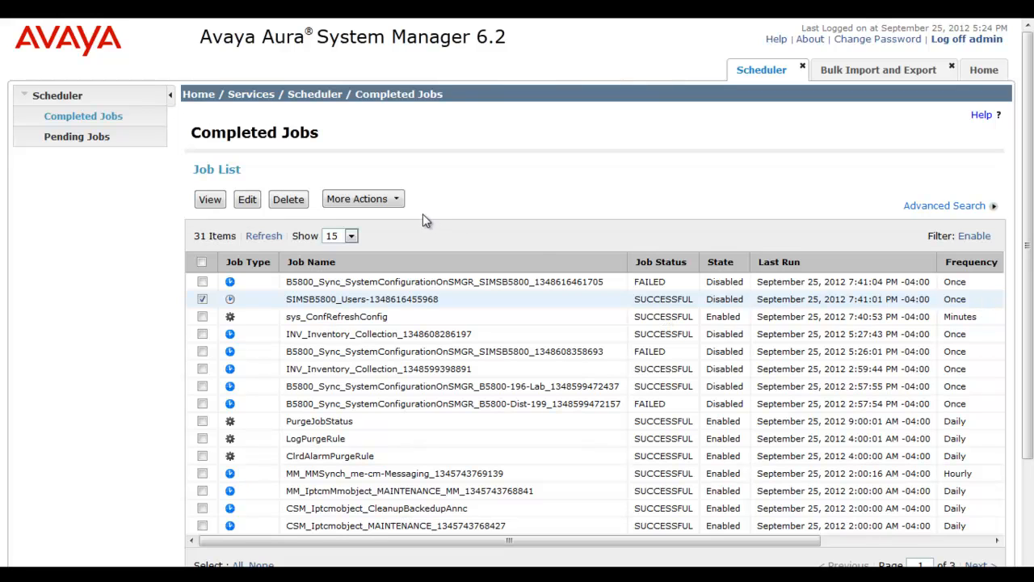
{"action": "left_click", "coordinate": [362, 198]}
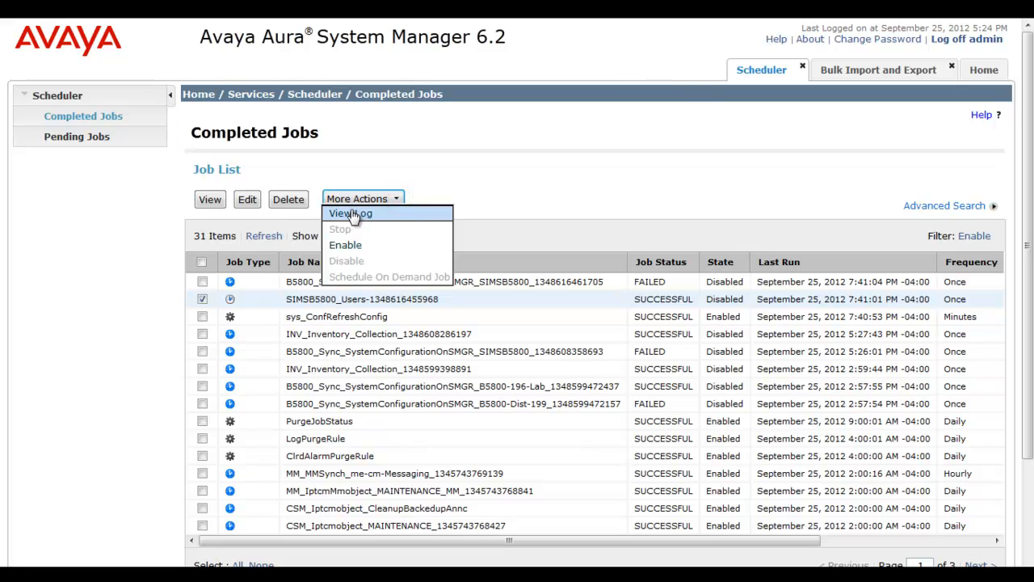
{"action": "left_click", "coordinate": [552, 187]}
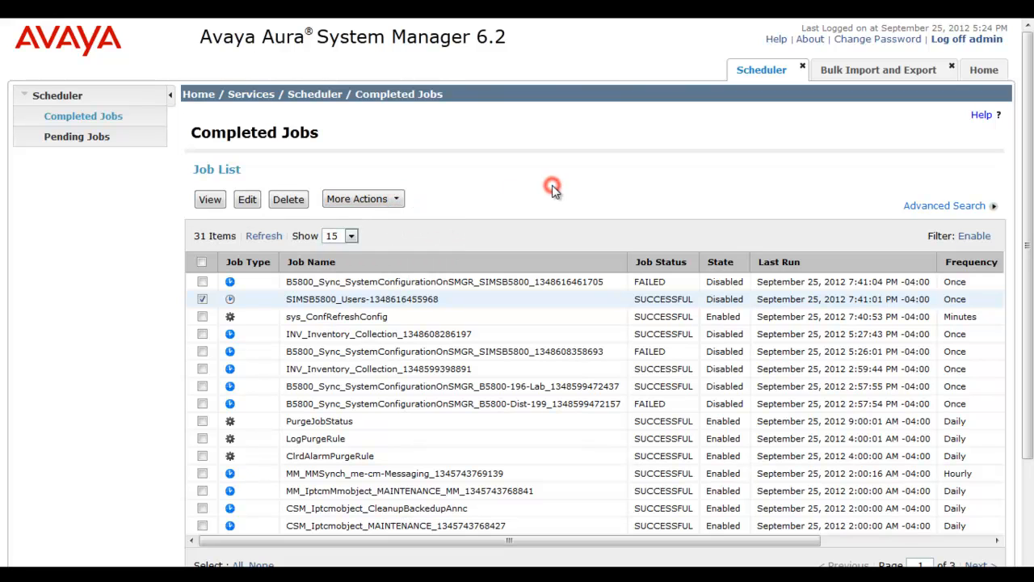
{"action": "mouse_move", "coordinate": [805, 71]}
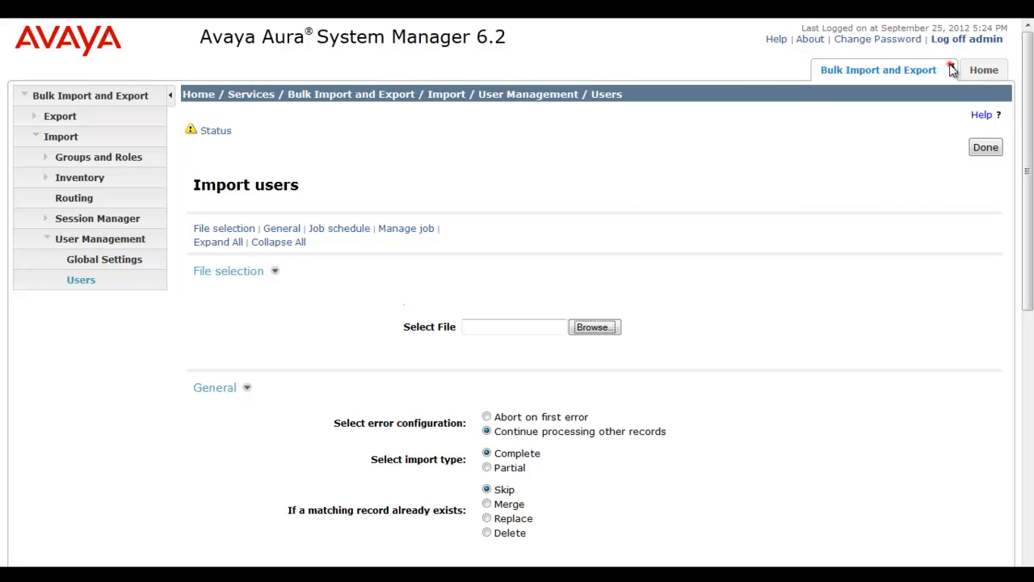
Close the bulk import page and load the Manage Users list under User Management
{"action": "left_click", "coordinate": [983, 69]}
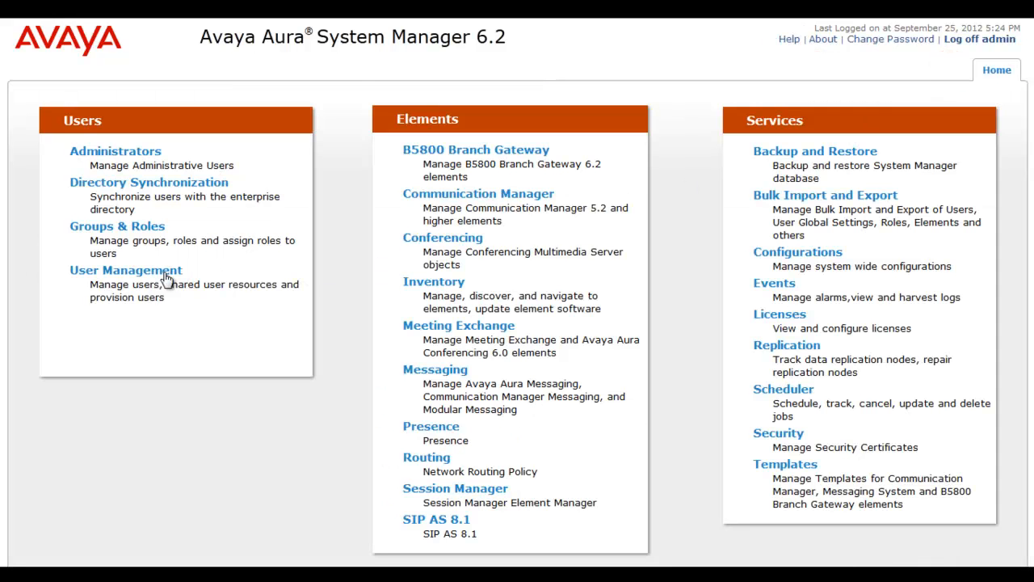
{"action": "left_click", "coordinate": [126, 268]}
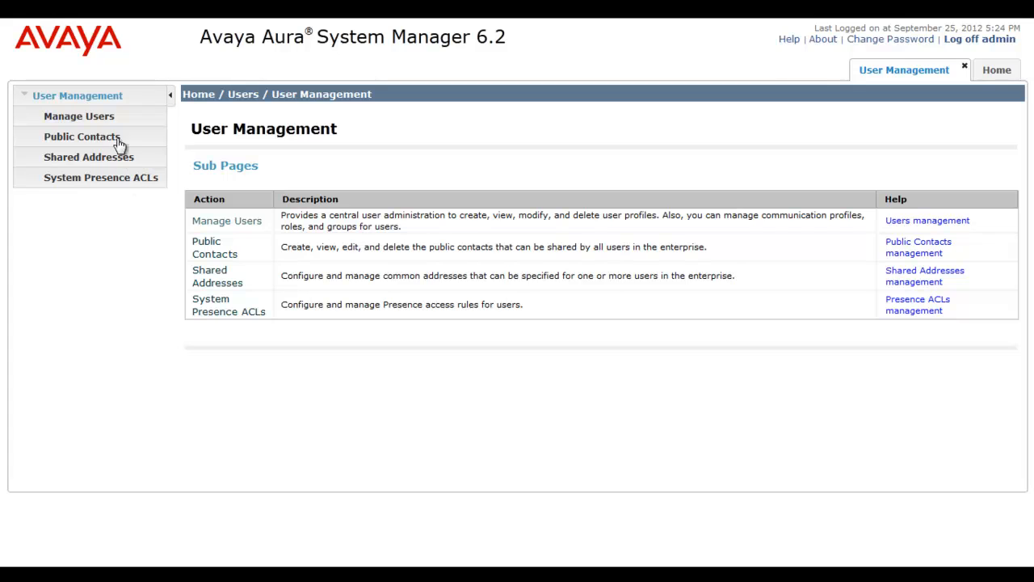
{"action": "left_click", "coordinate": [77, 116]}
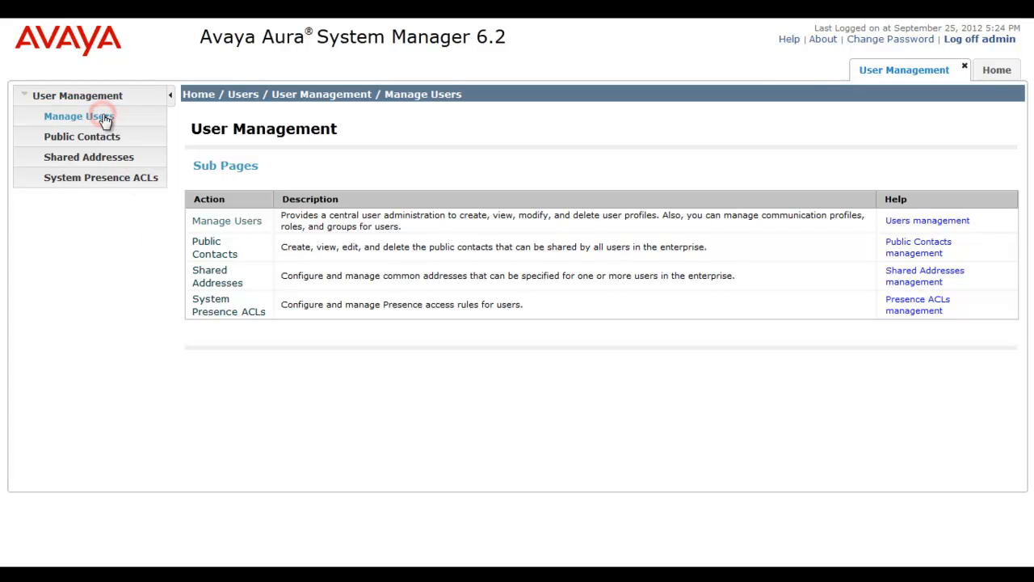
{"action": "left_click", "coordinate": [74, 116]}
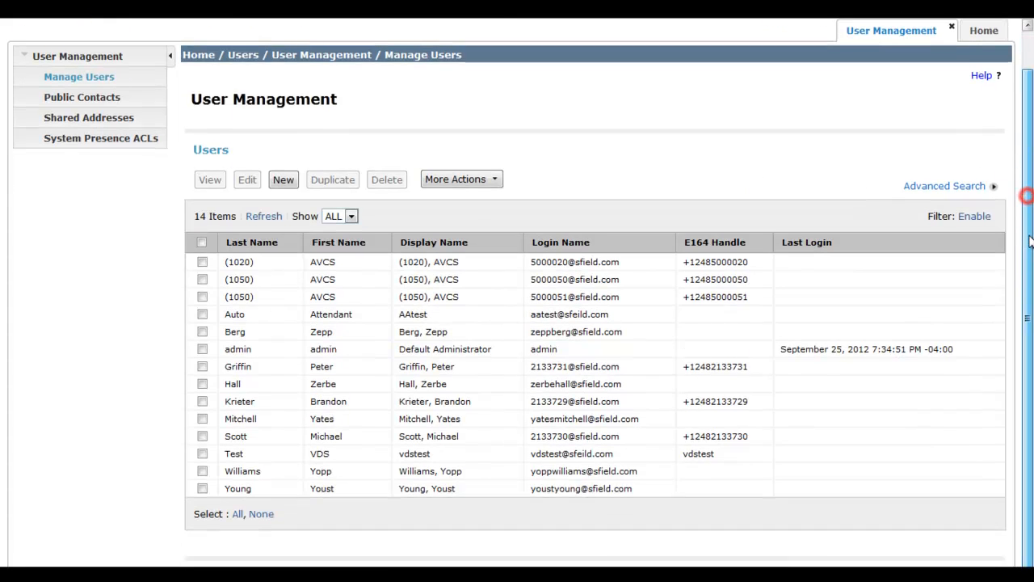
{"action": "scroll", "scroll_direction": "up", "scroll_amount": 3}
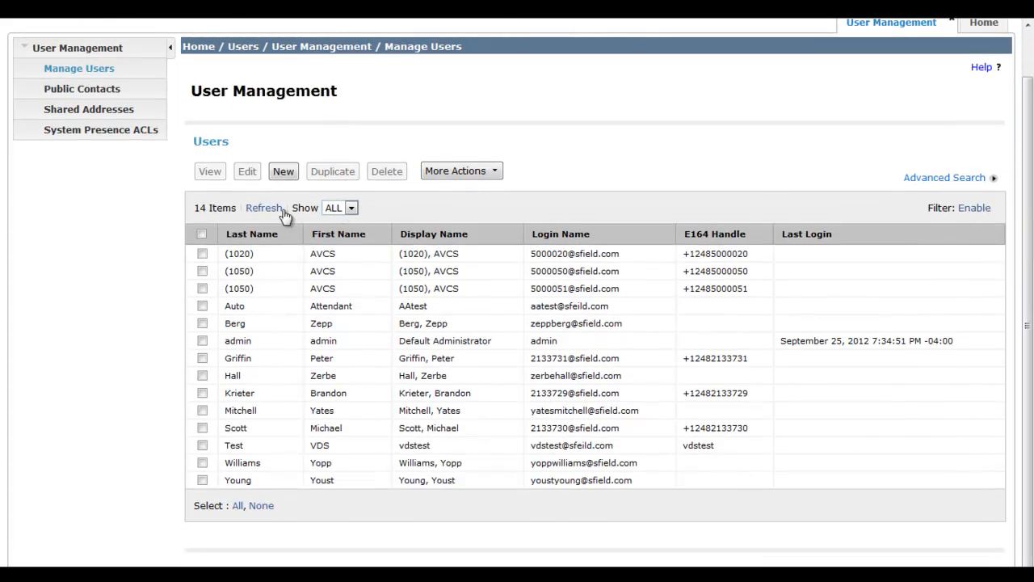
{"action": "mouse_move", "coordinate": [218, 491]}
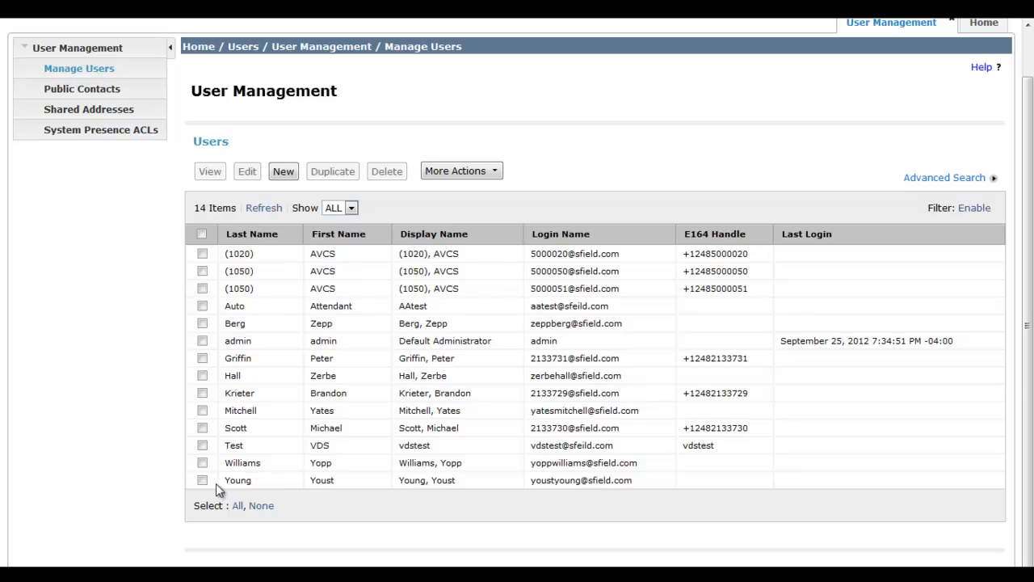
Tick the imported users Young, Williams, Mitchell and Hall in the 14-user list
{"action": "left_click", "coordinate": [201, 478]}
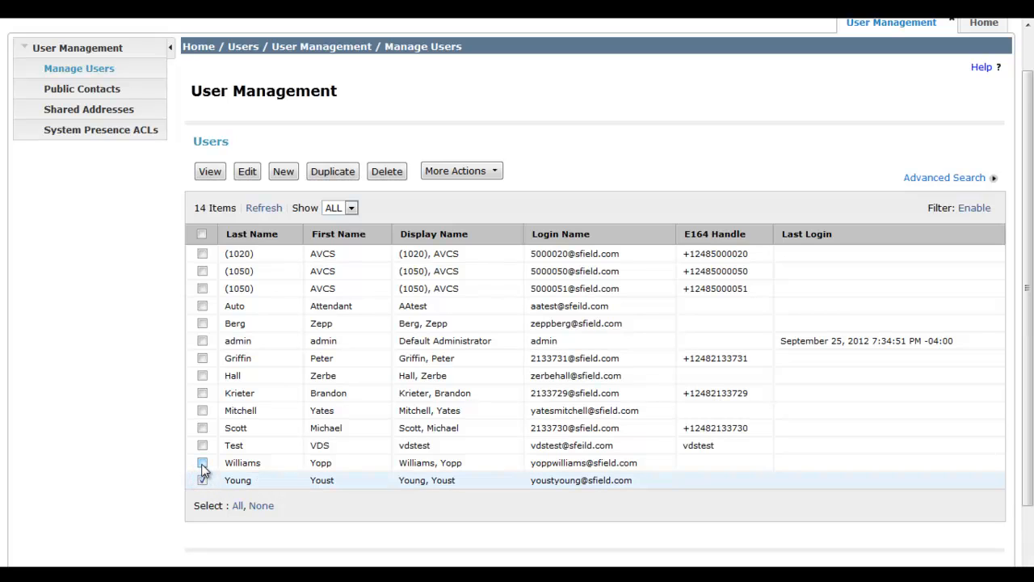
{"action": "left_click", "coordinate": [202, 462]}
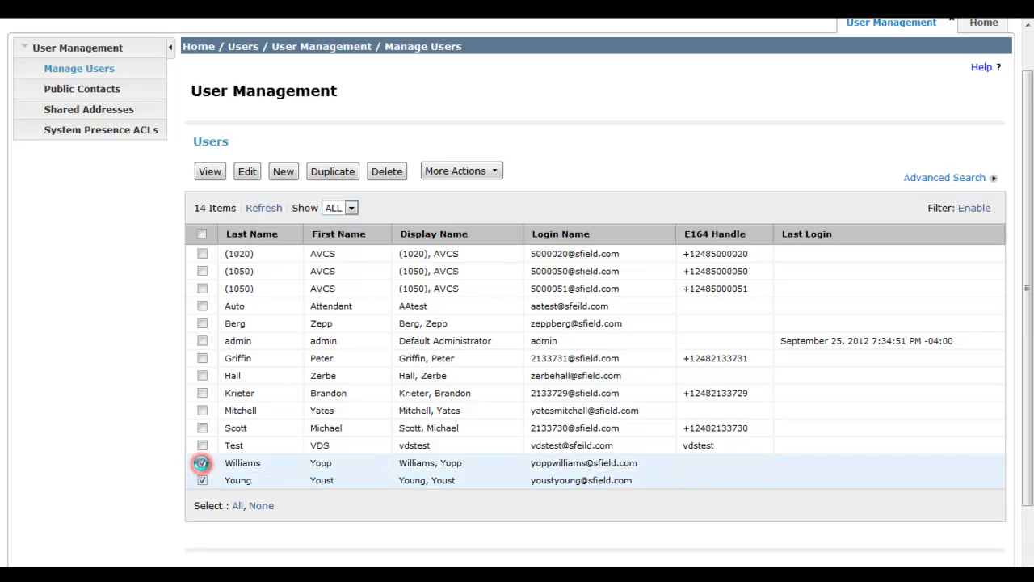
{"action": "left_click", "coordinate": [202, 462]}
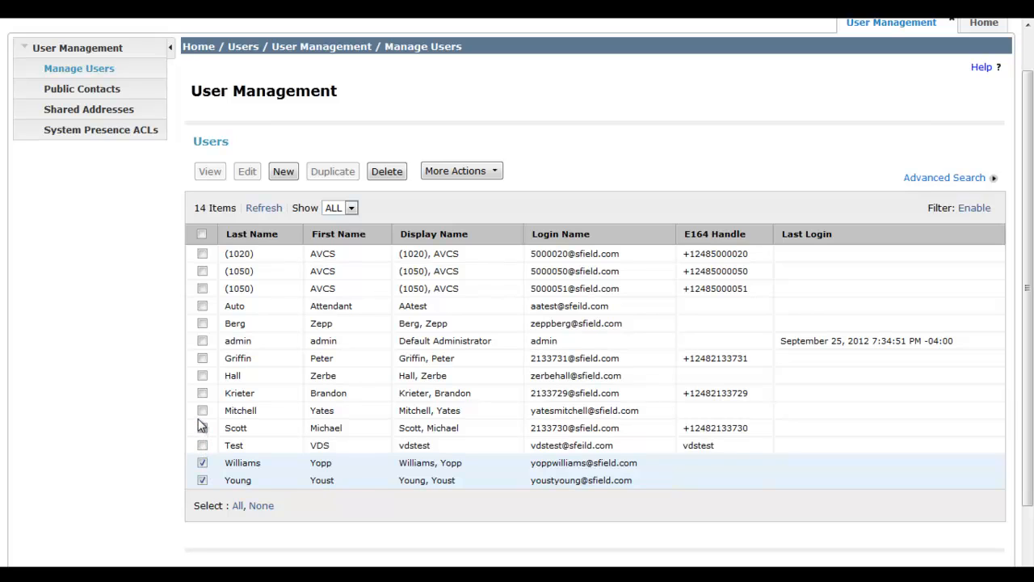
{"action": "left_click", "coordinate": [202, 411]}
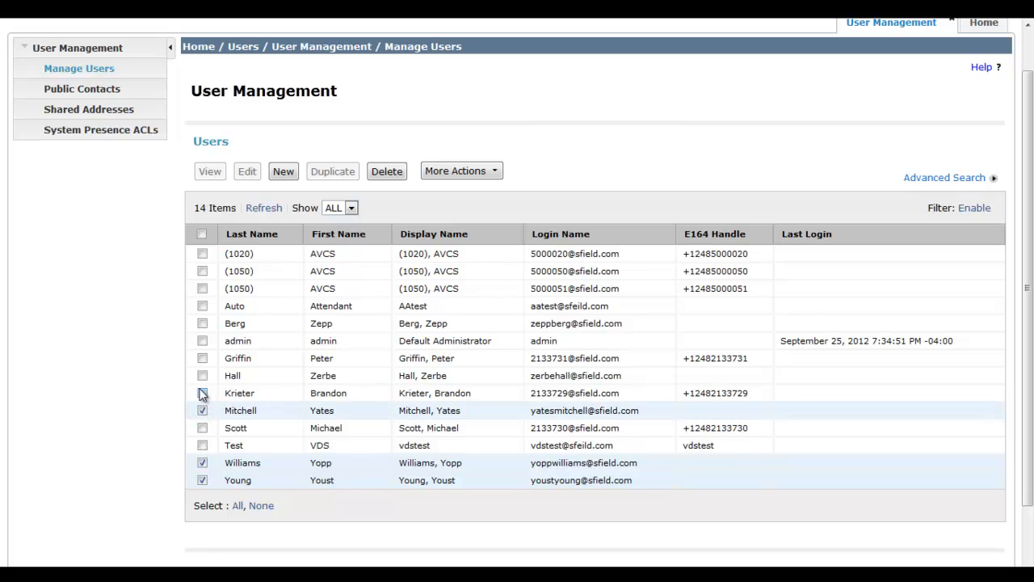
{"action": "left_click", "coordinate": [202, 375]}
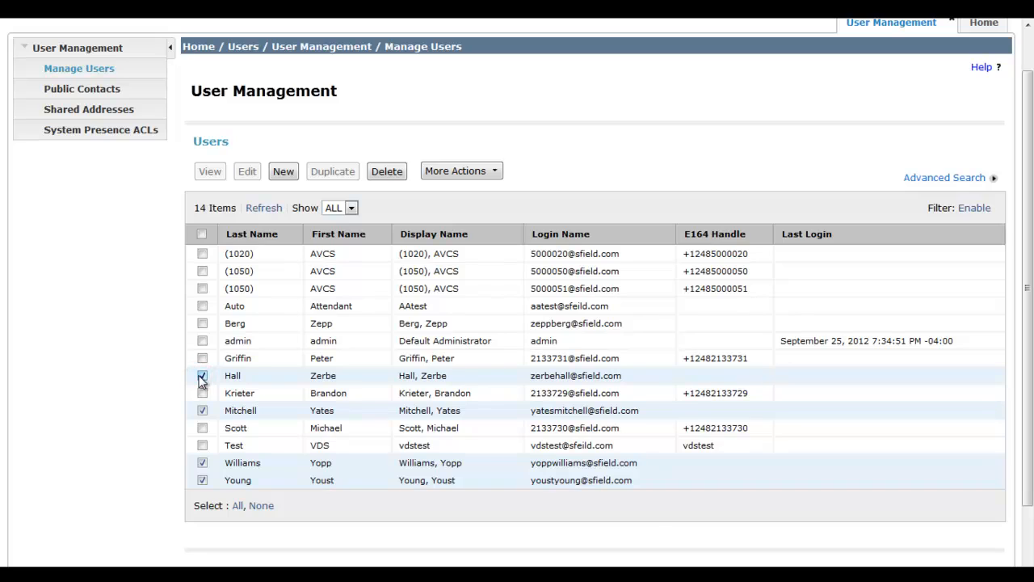
{"action": "left_click", "coordinate": [202, 375]}
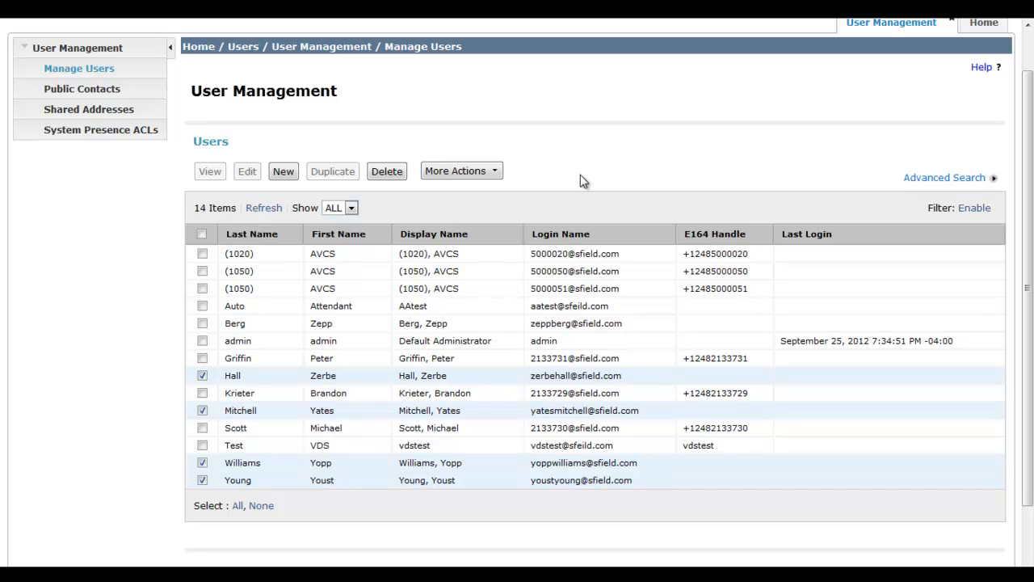